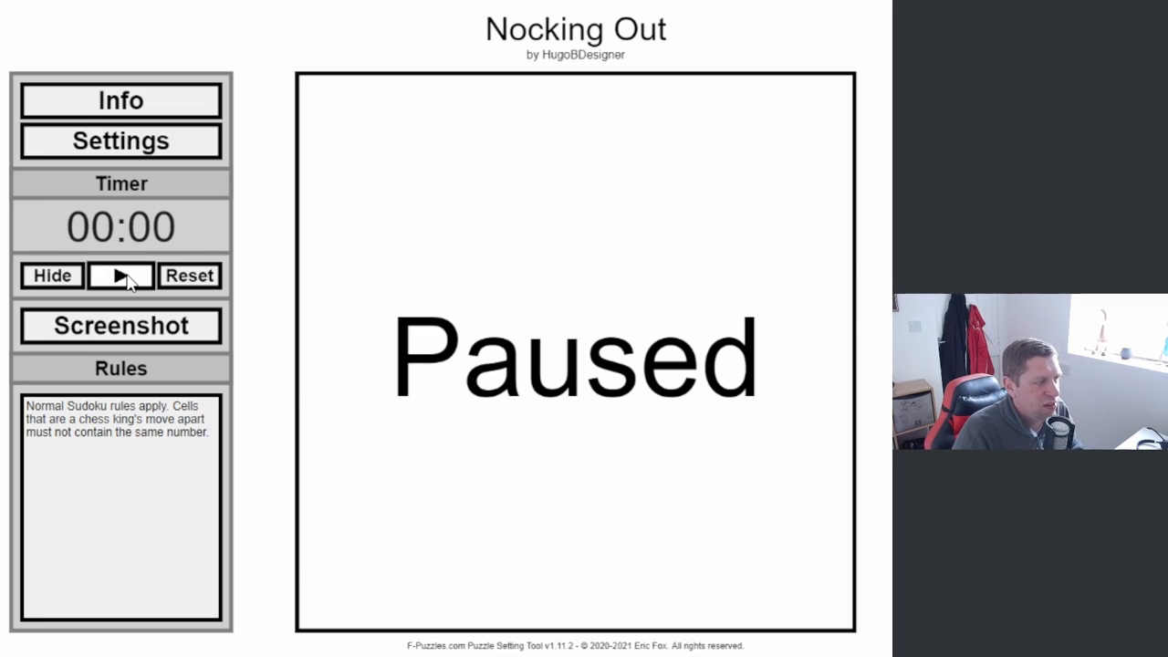
# Step: Start the timer and place 1s in row 8 column 9 and row 5 column 8
pyautogui.click(121, 276)
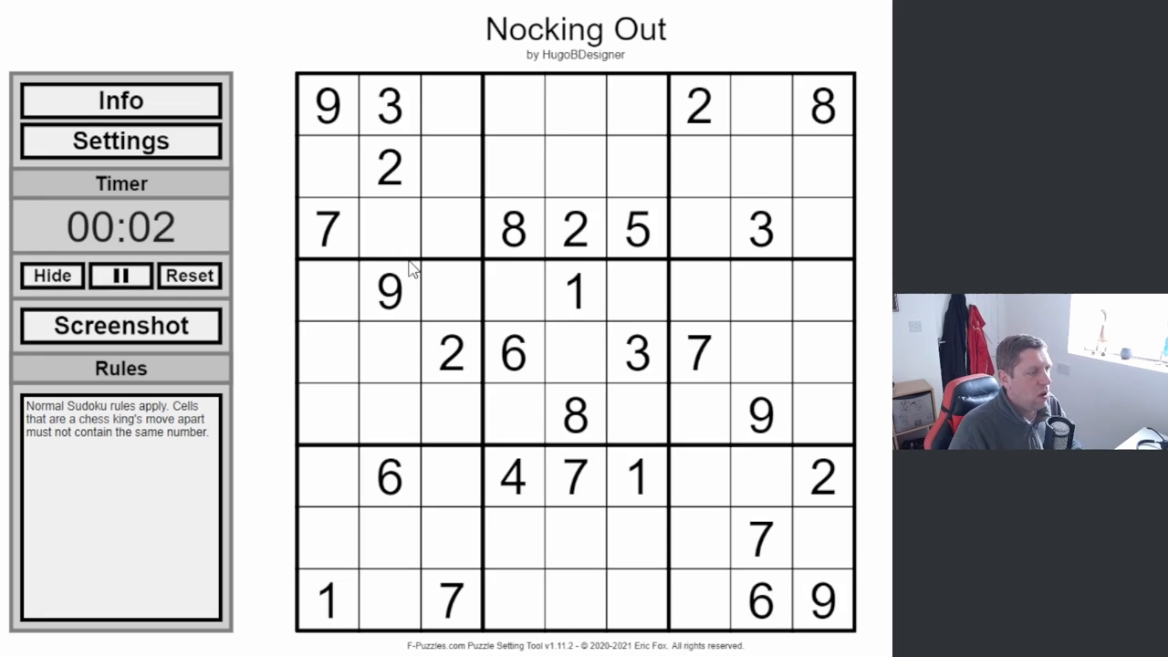
pyautogui.click(513, 166)
pyautogui.write('3')
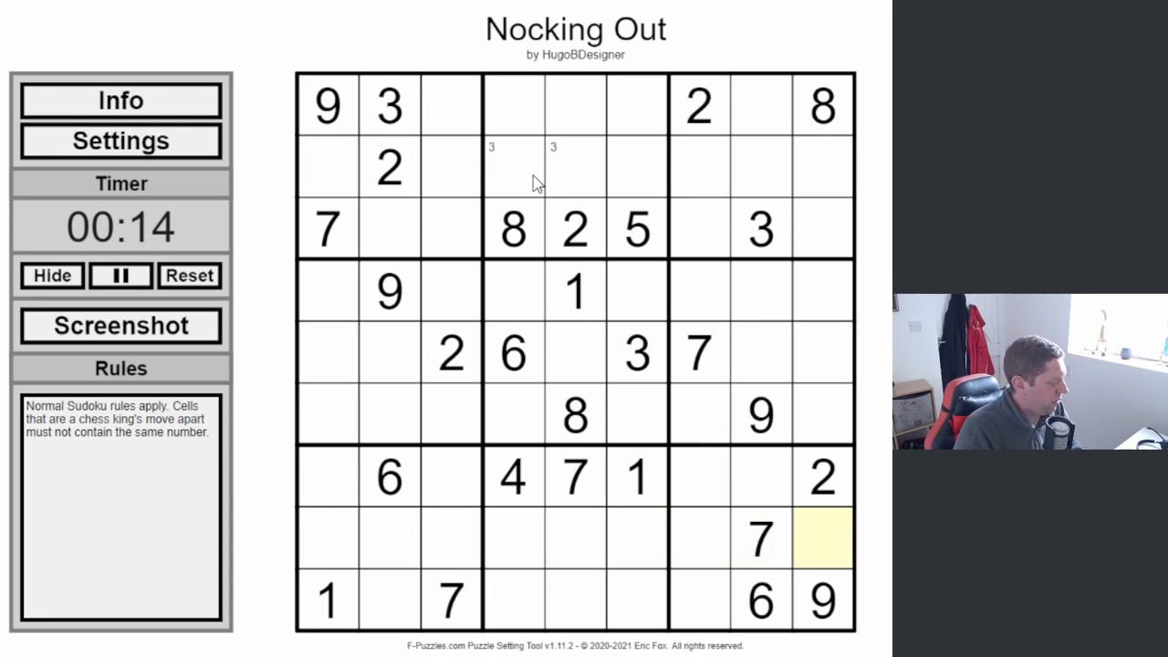
pyautogui.write('1')
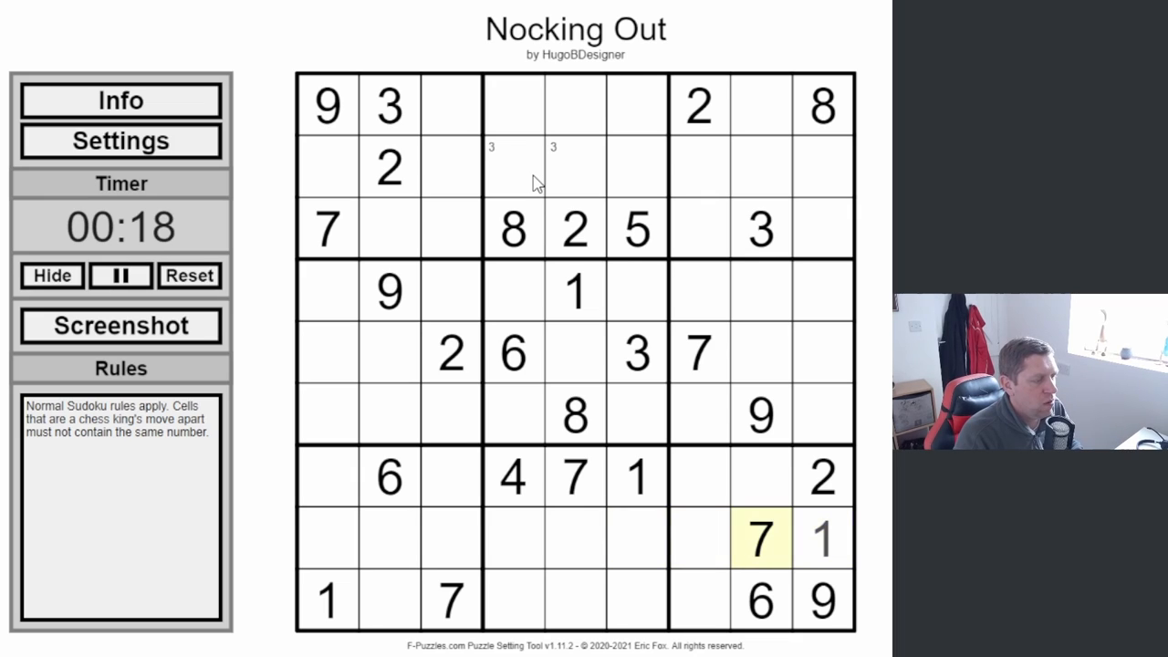
pyautogui.click(637, 538)
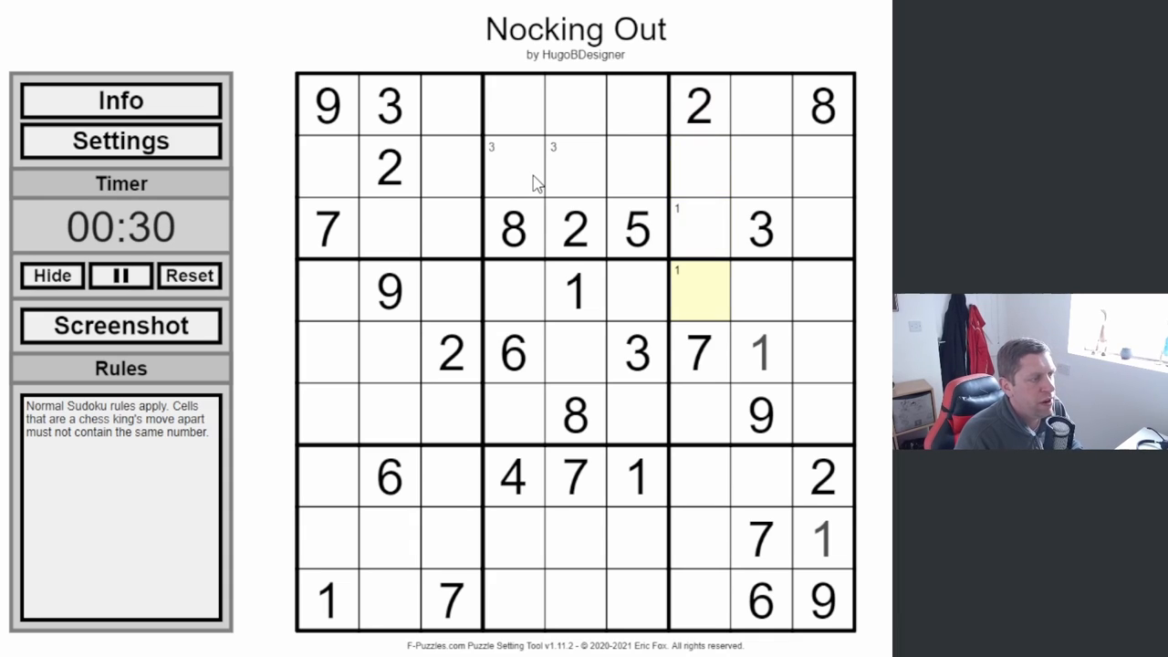
# Step: Pencil candidate 1 in row 2 column 7, clear it from row 4, and note 3s in box 6
pyautogui.click(701, 166)
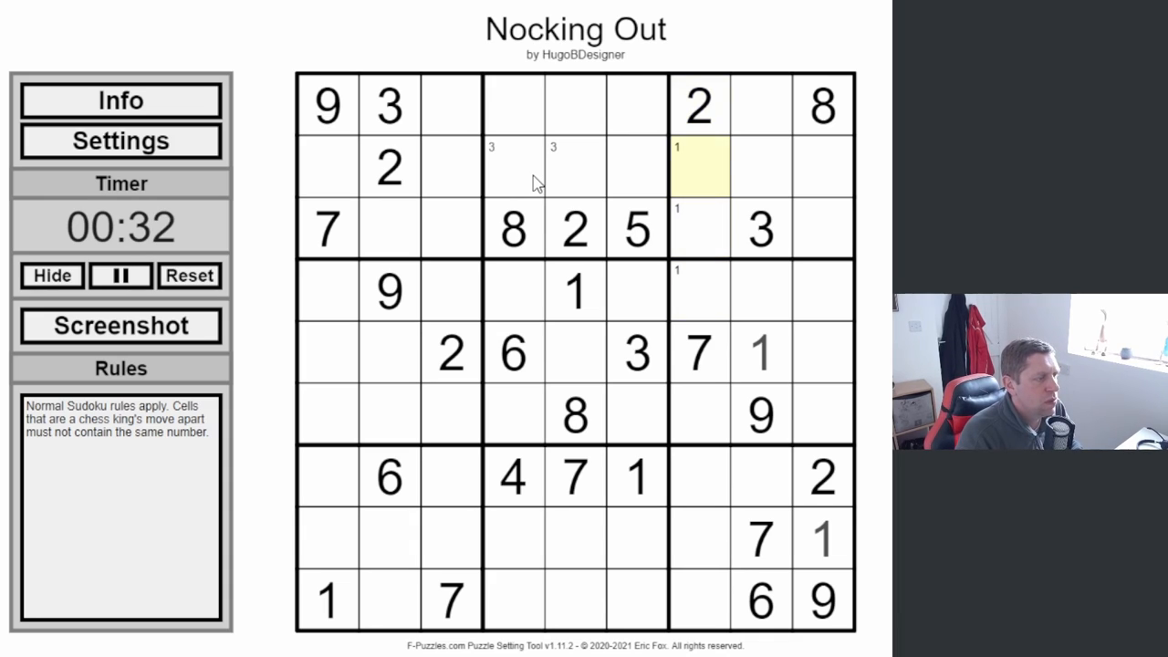
pyautogui.click(701, 290)
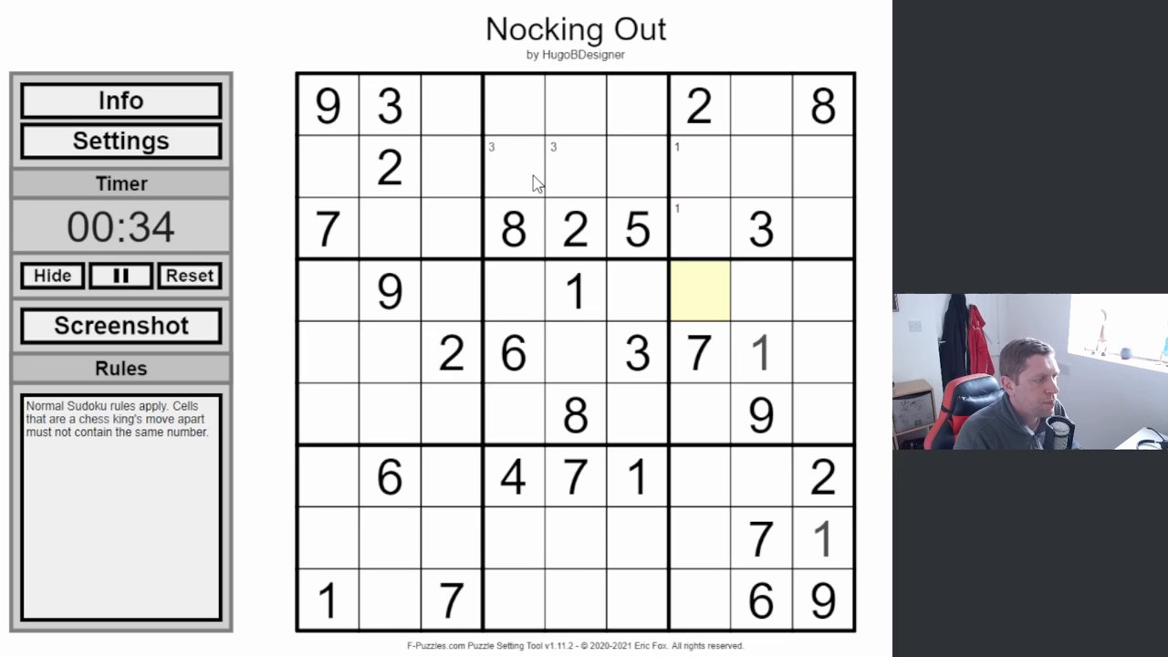
pyautogui.click(514, 168)
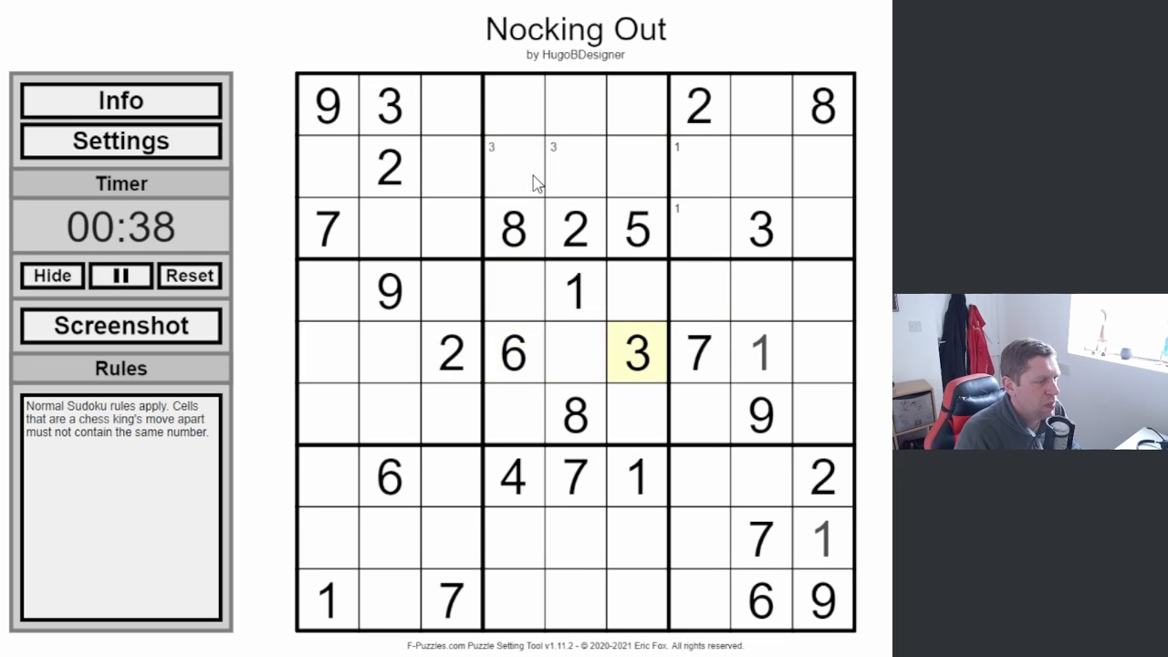
pyautogui.click(699, 292)
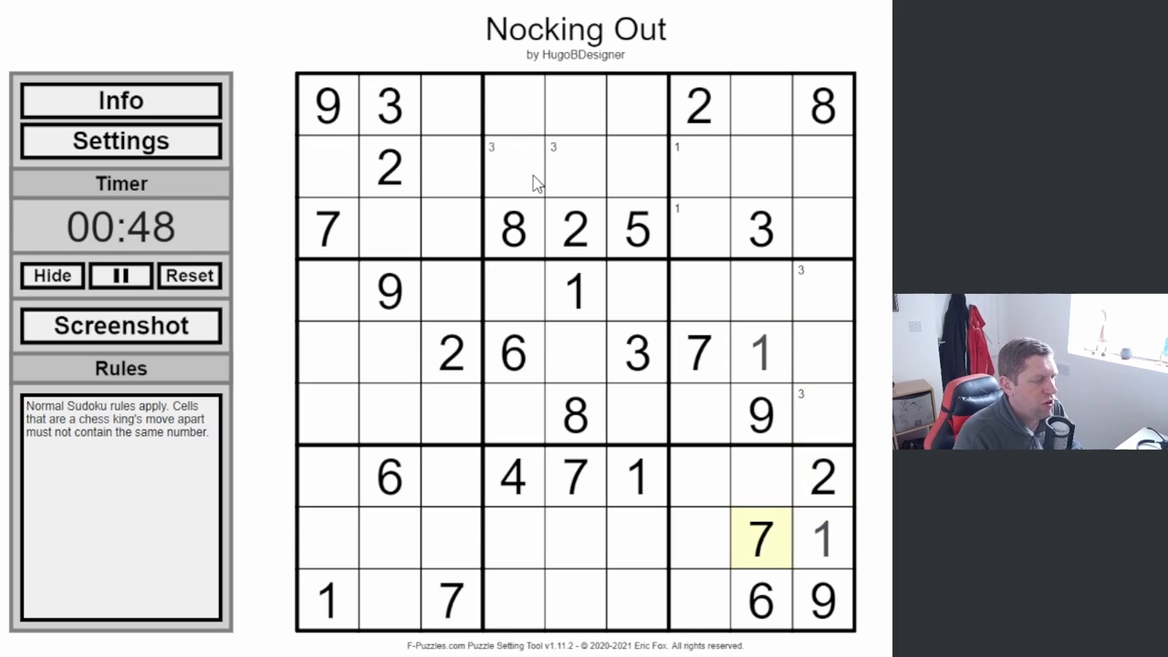
# Step: Note candidate 9s in column 3 and row 2, and place 9 in the centre cell
pyautogui.click(515, 416)
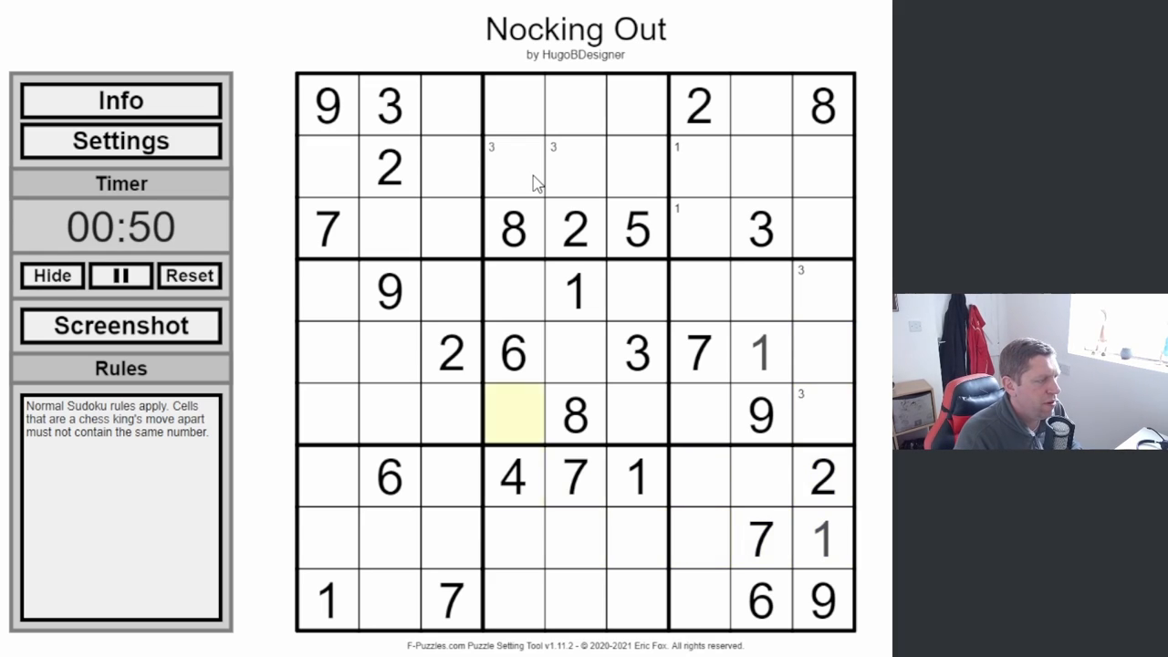
pyautogui.click(325, 416)
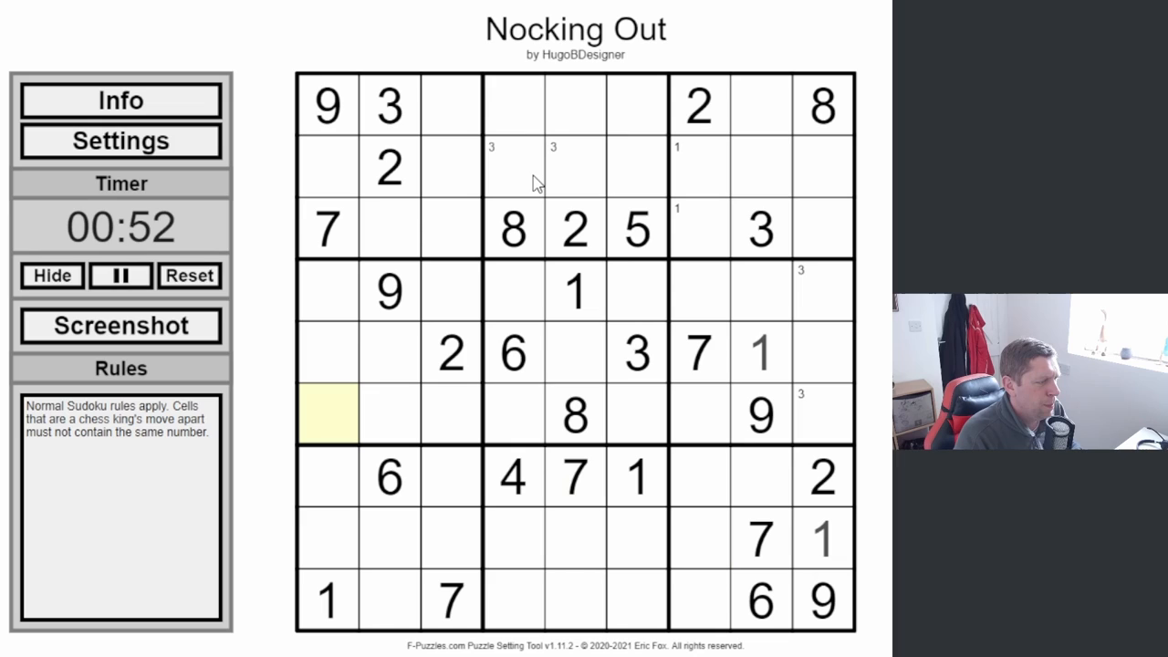
pyautogui.click(391, 539)
pyautogui.write('9')
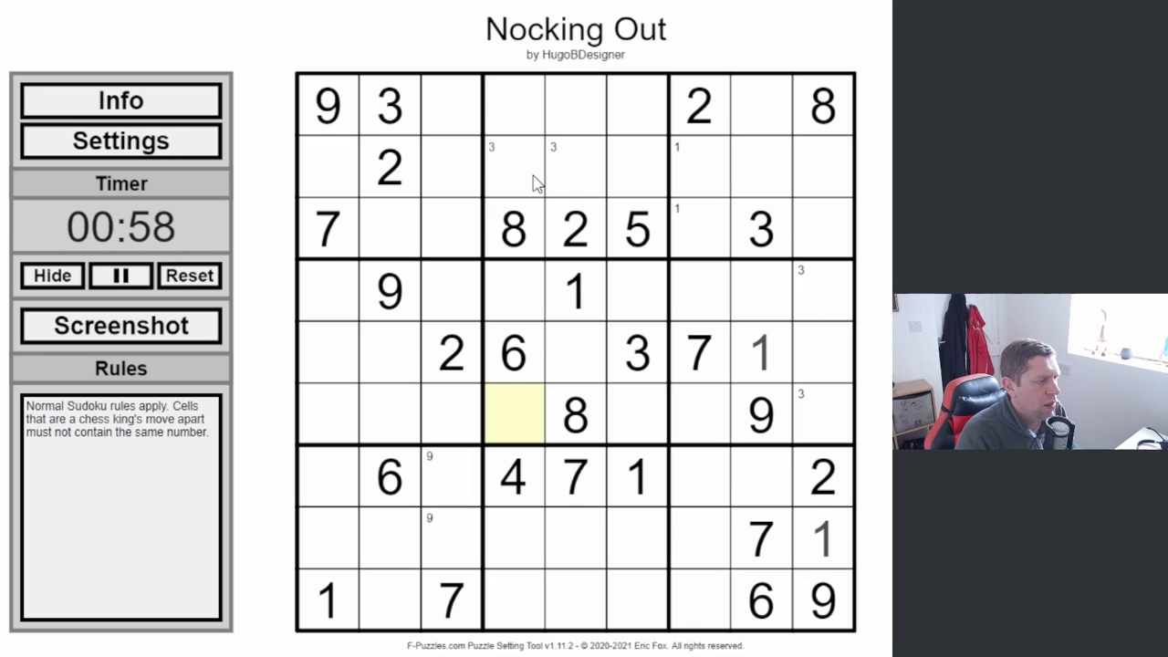
pyautogui.click(574, 354)
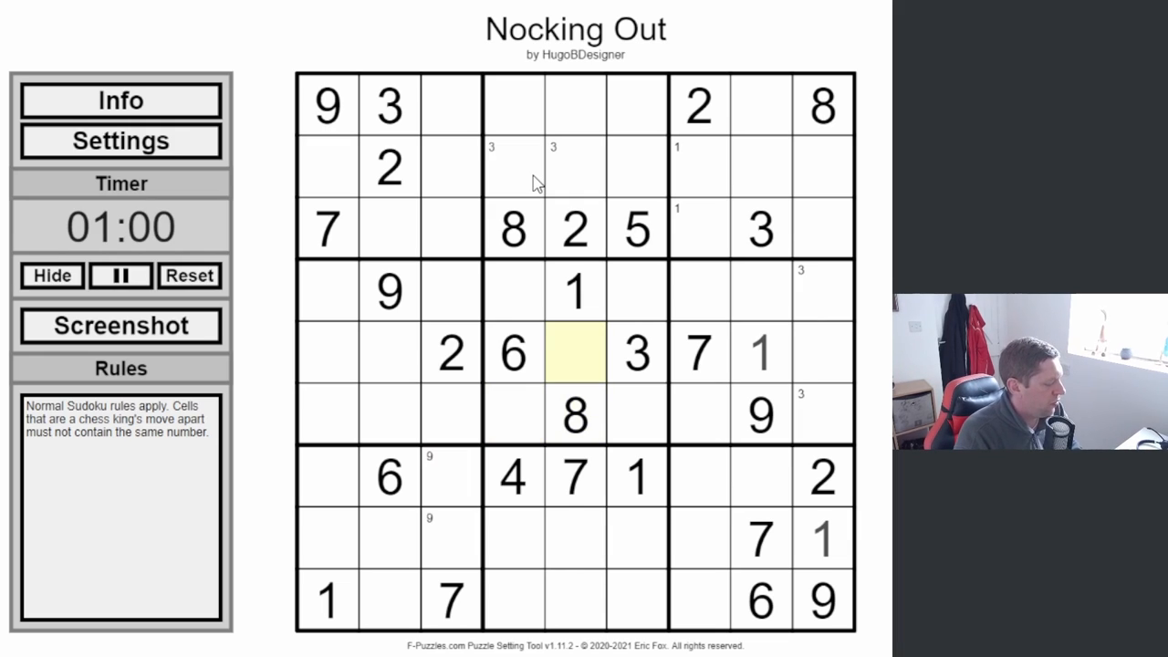
pyautogui.write('9')
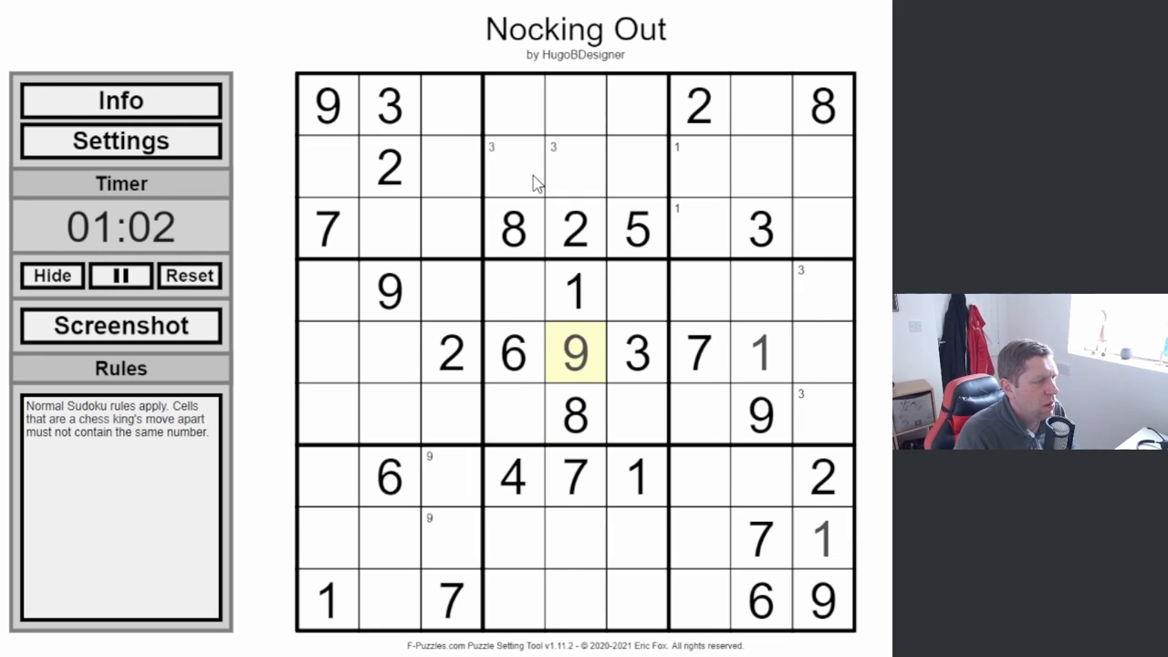
pyautogui.click(515, 168)
pyautogui.write(' 9')
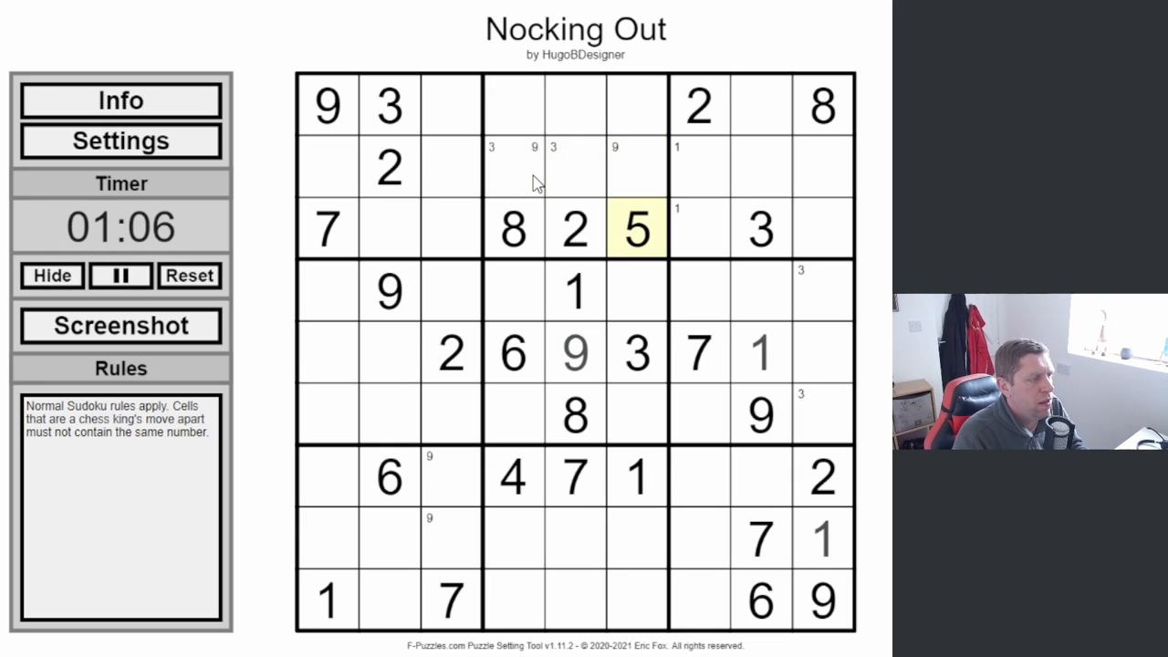
# Step: Place 1 and 9 in column 7, 9 and 3 in row 2, and 8 in row 2 column 1
pyautogui.click(701, 228)
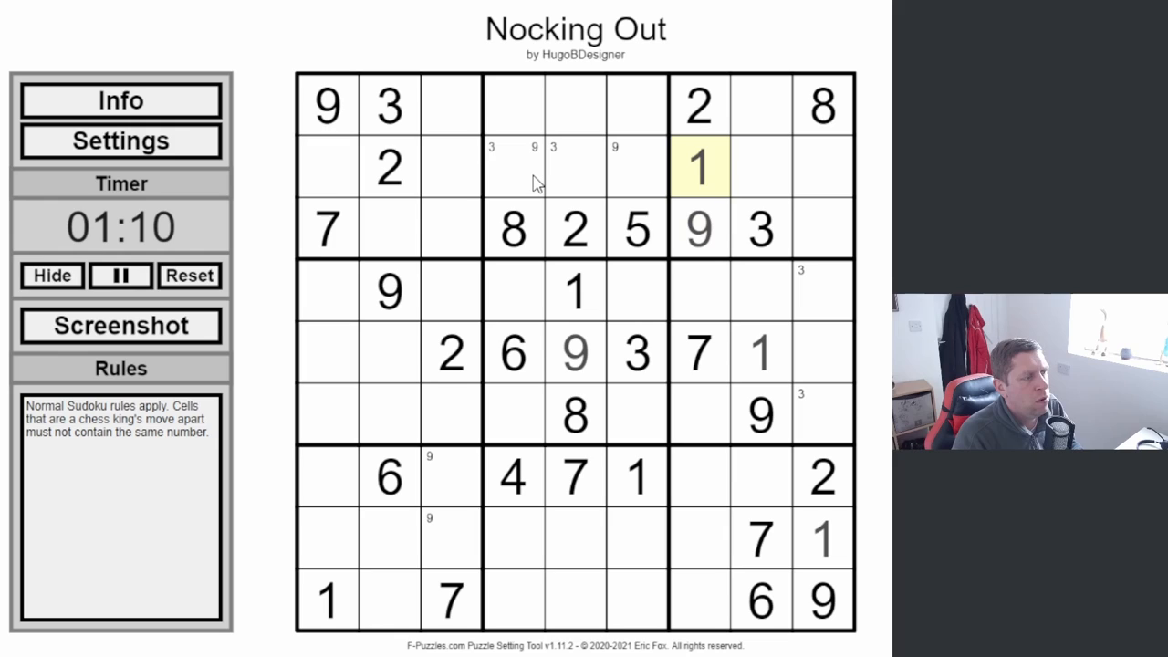
pyautogui.click(636, 168)
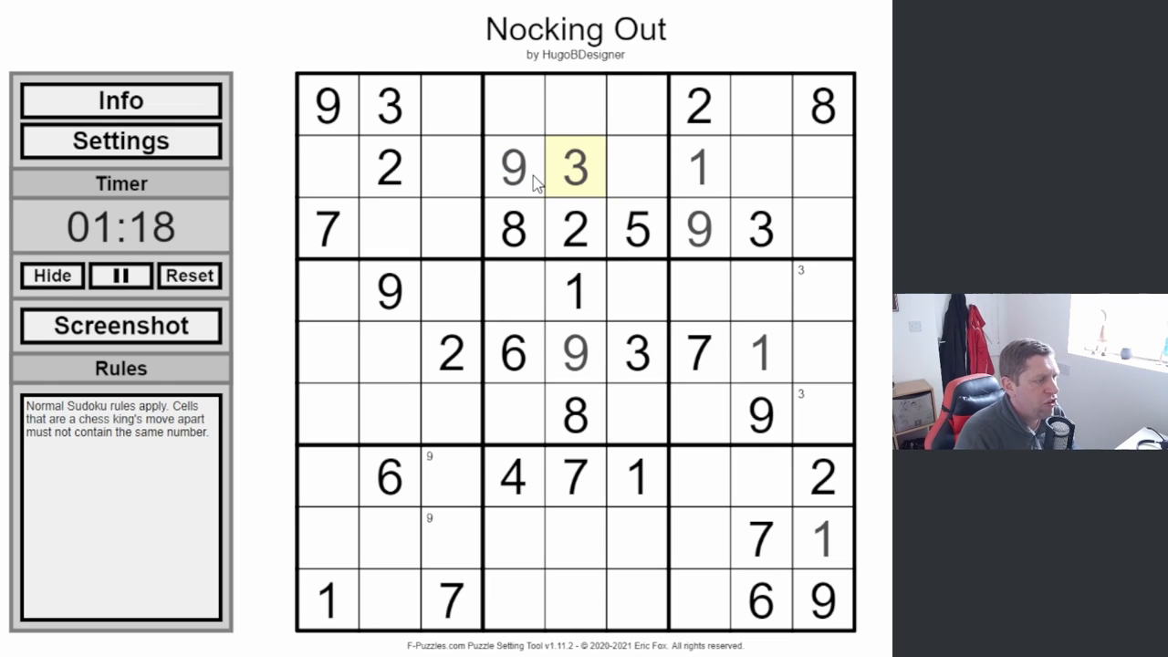
pyautogui.click(449, 168)
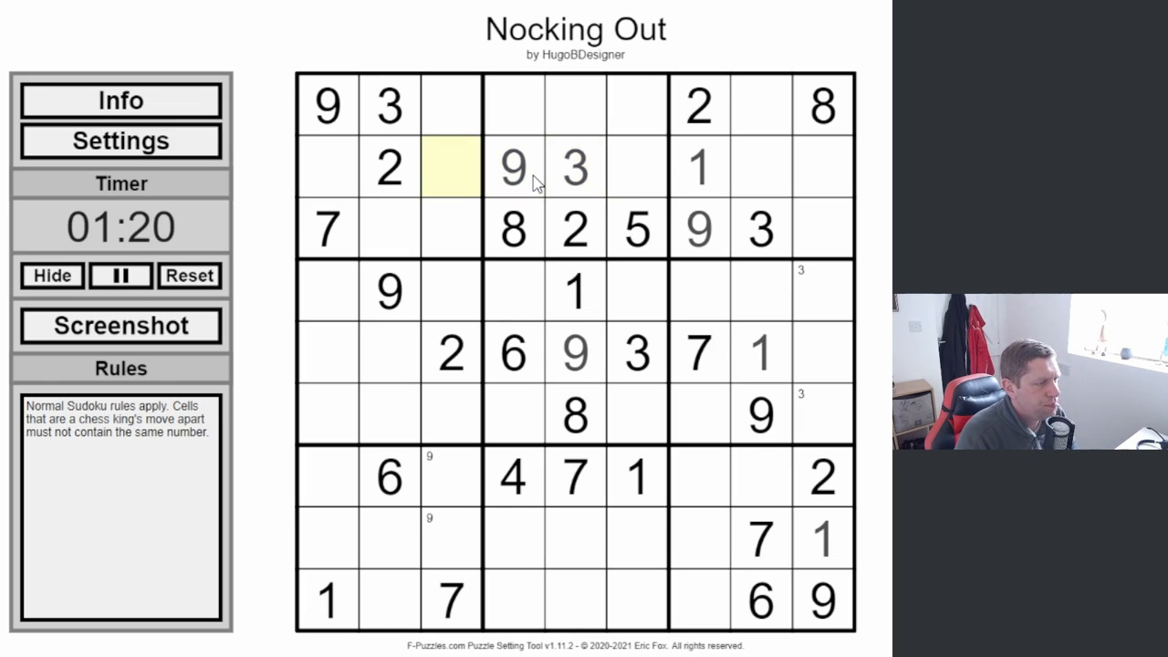
pyautogui.click(327, 168)
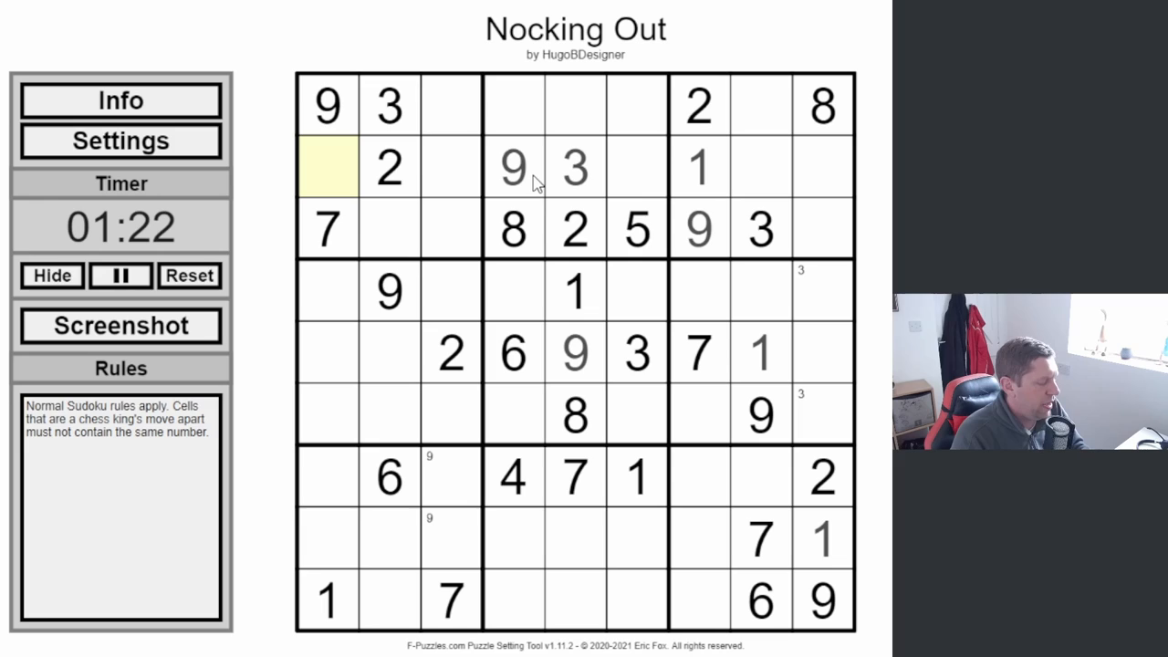
pyautogui.write('8')
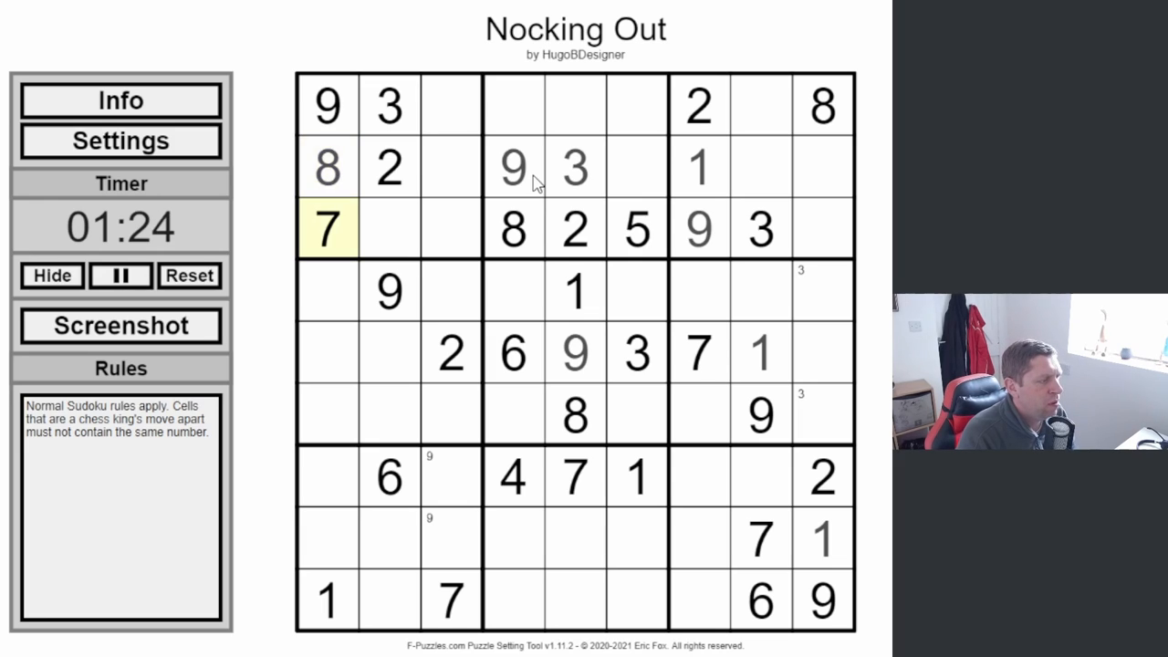
pyautogui.click(449, 228)
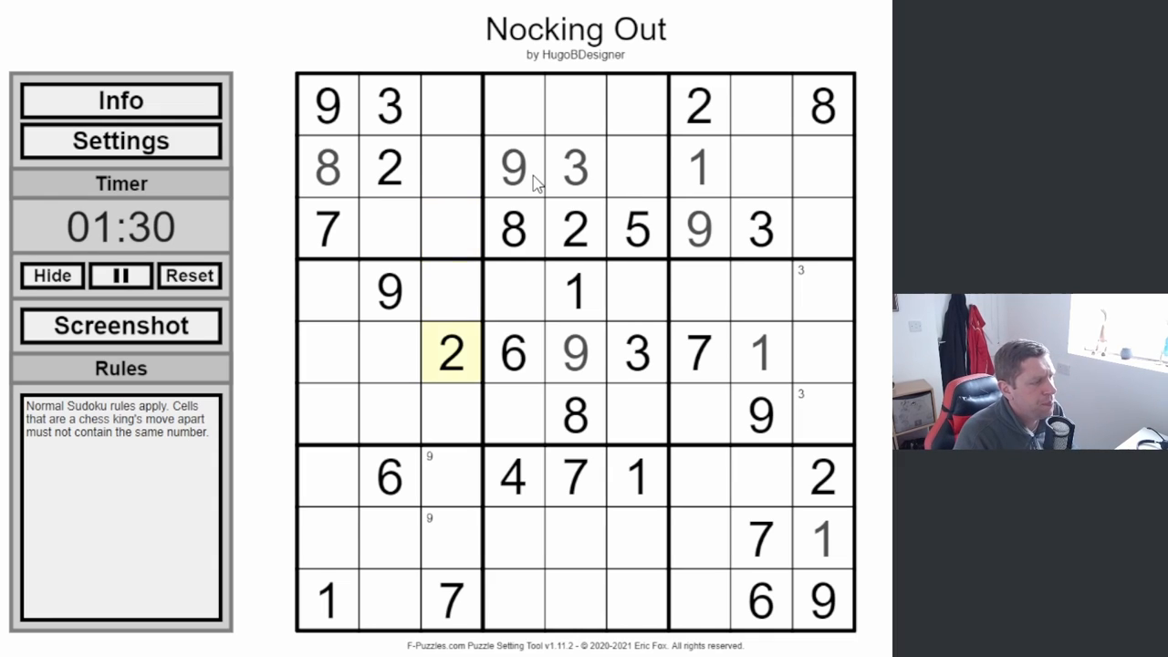
pyautogui.click(448, 476)
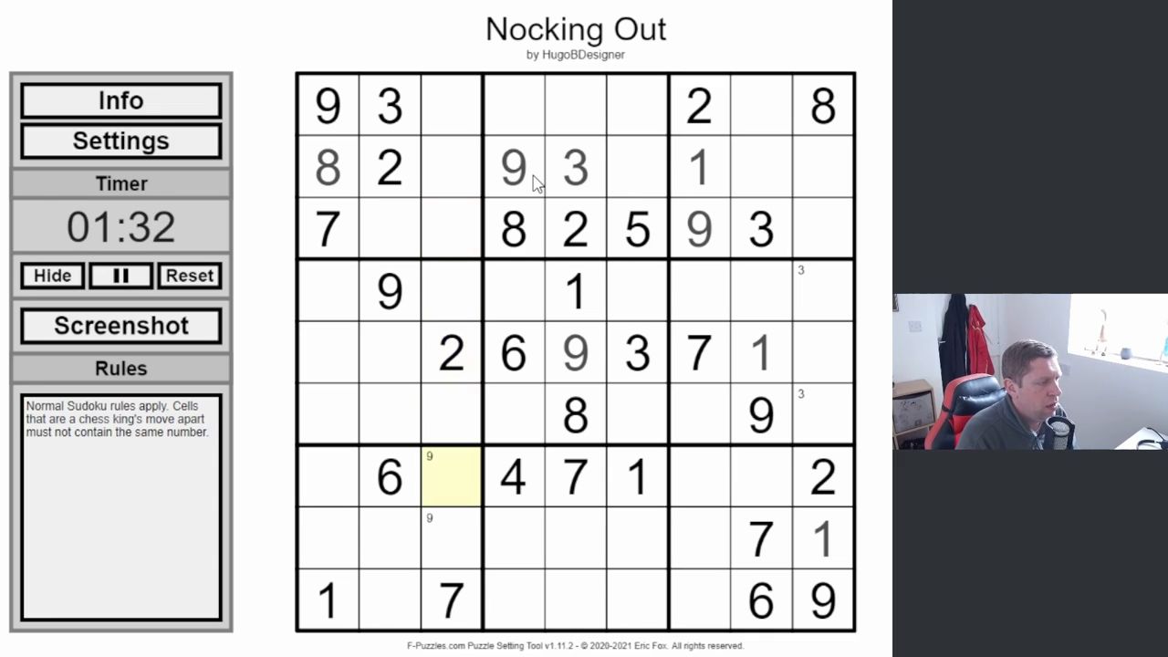
# Step: Place 4 in row 1 column 5 and 1 in row 1 column 4, noting 6/7 beside them in column 6
pyautogui.click(636, 417)
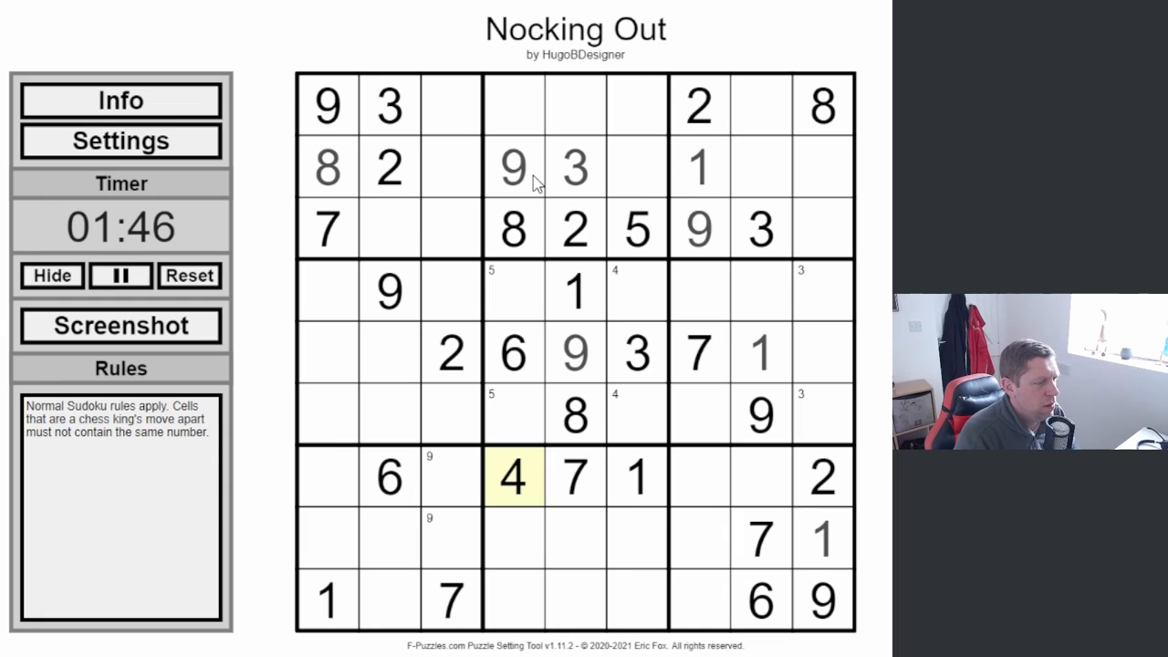
pyautogui.click(575, 598)
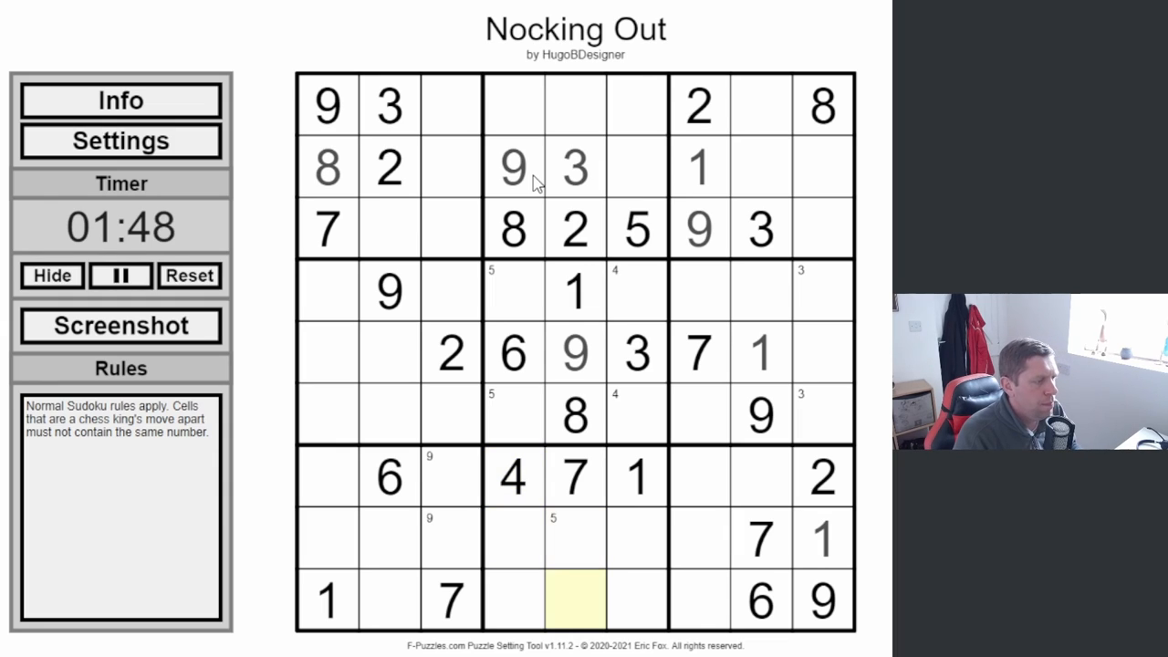
pyautogui.write('4')
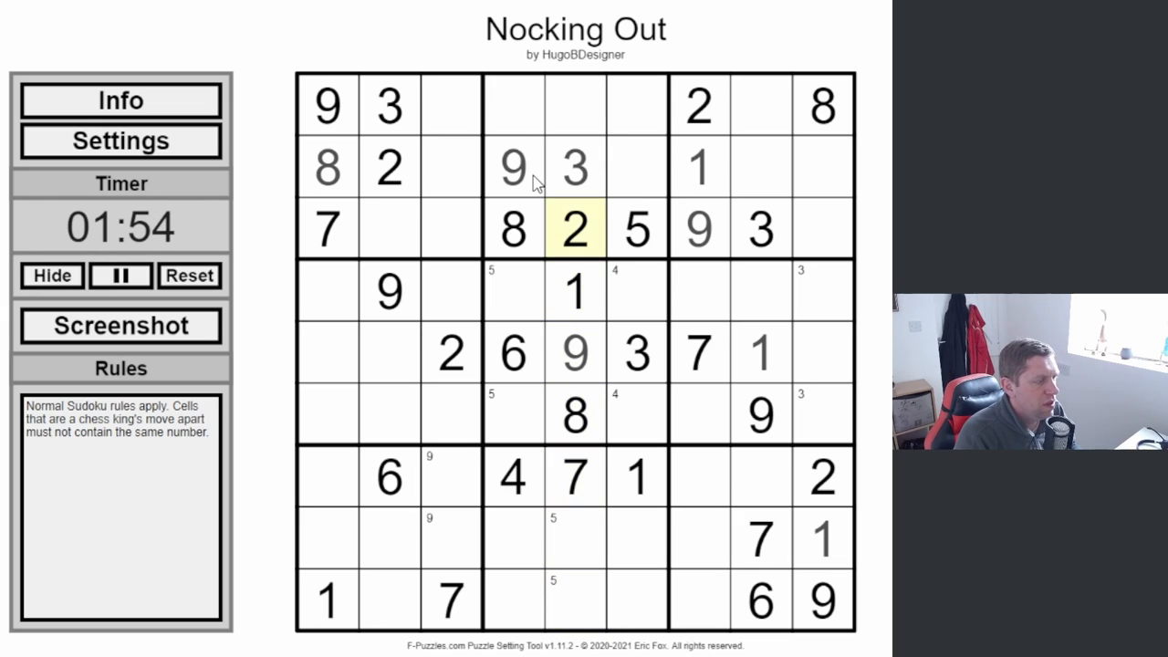
pyautogui.click(574, 104)
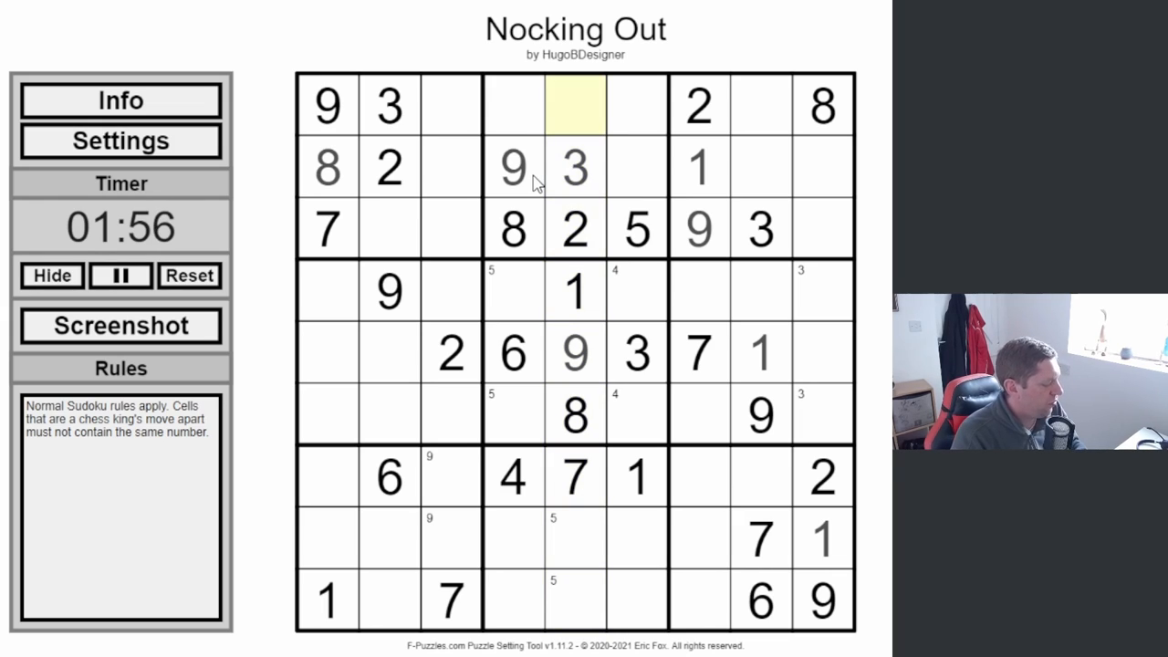
pyautogui.write('4')
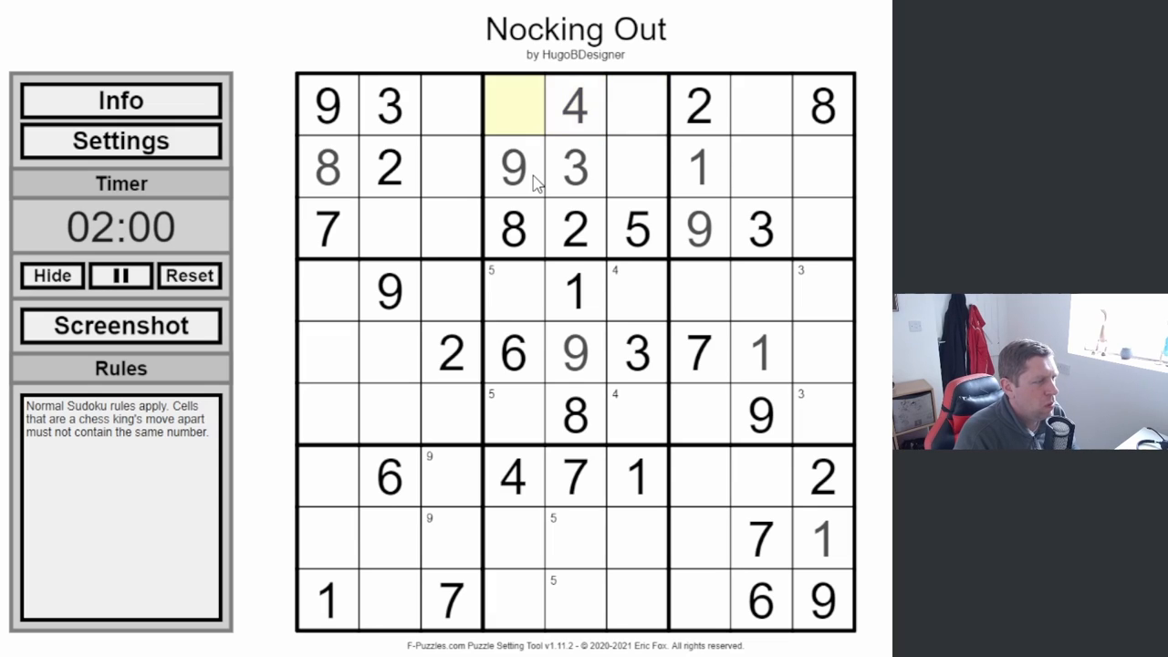
pyautogui.write('1')
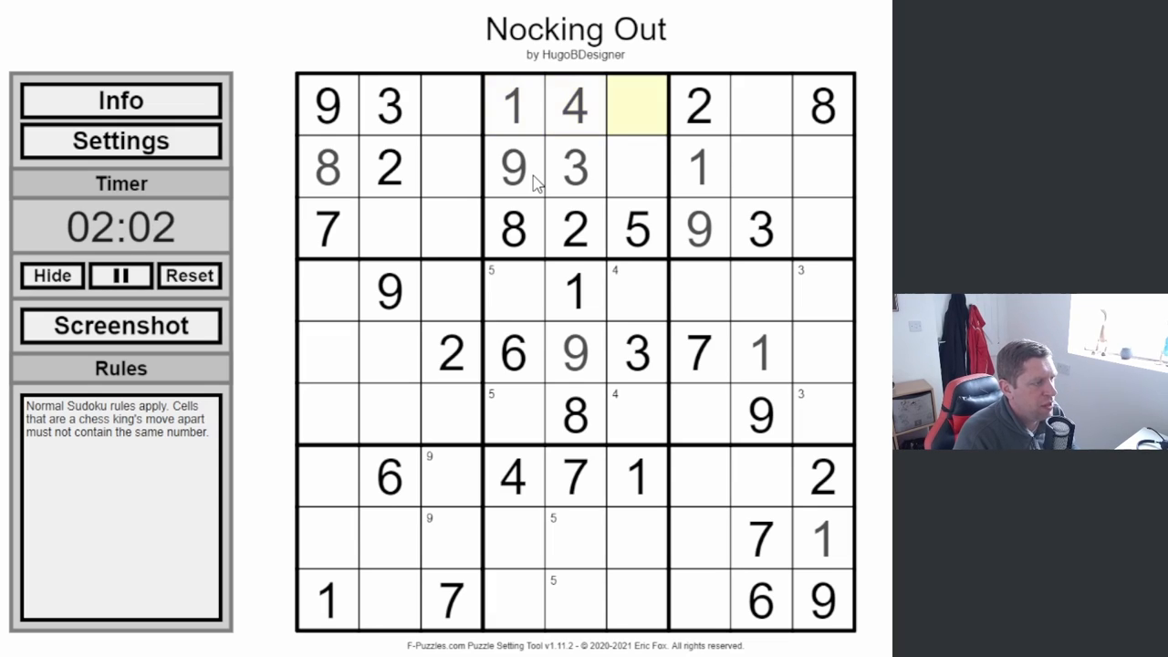
pyautogui.click(635, 168)
pyautogui.write('67')
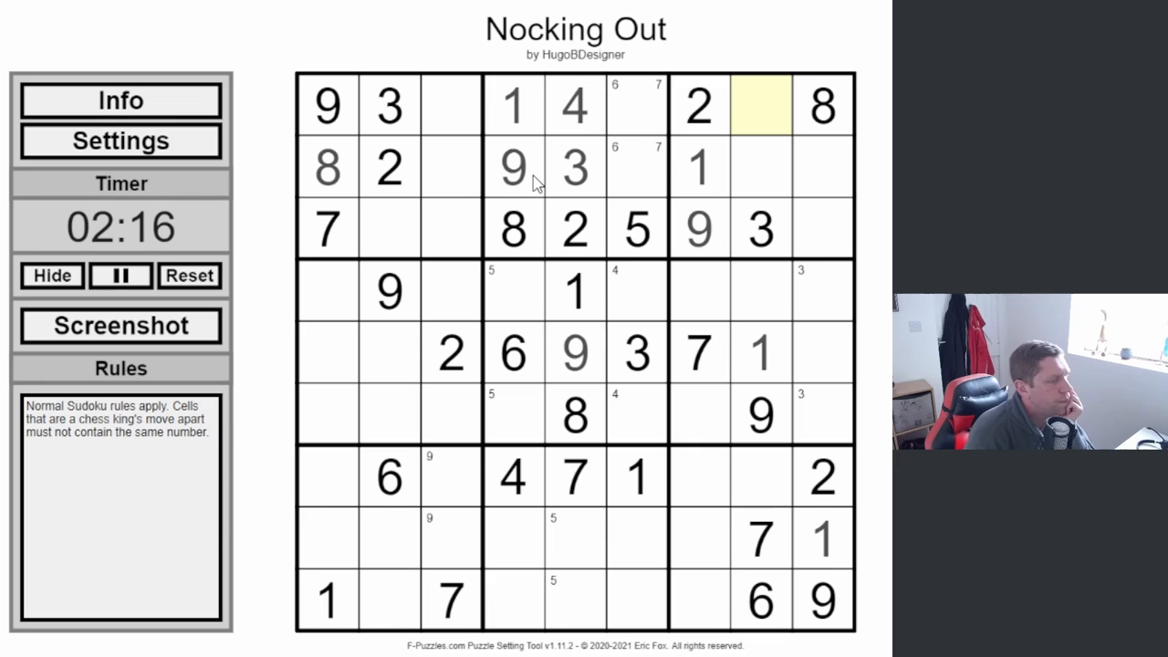
# Step: Add candidate notes in columns 1 and 3, then enter 7 in row 2 column 9
pyautogui.click(821, 292)
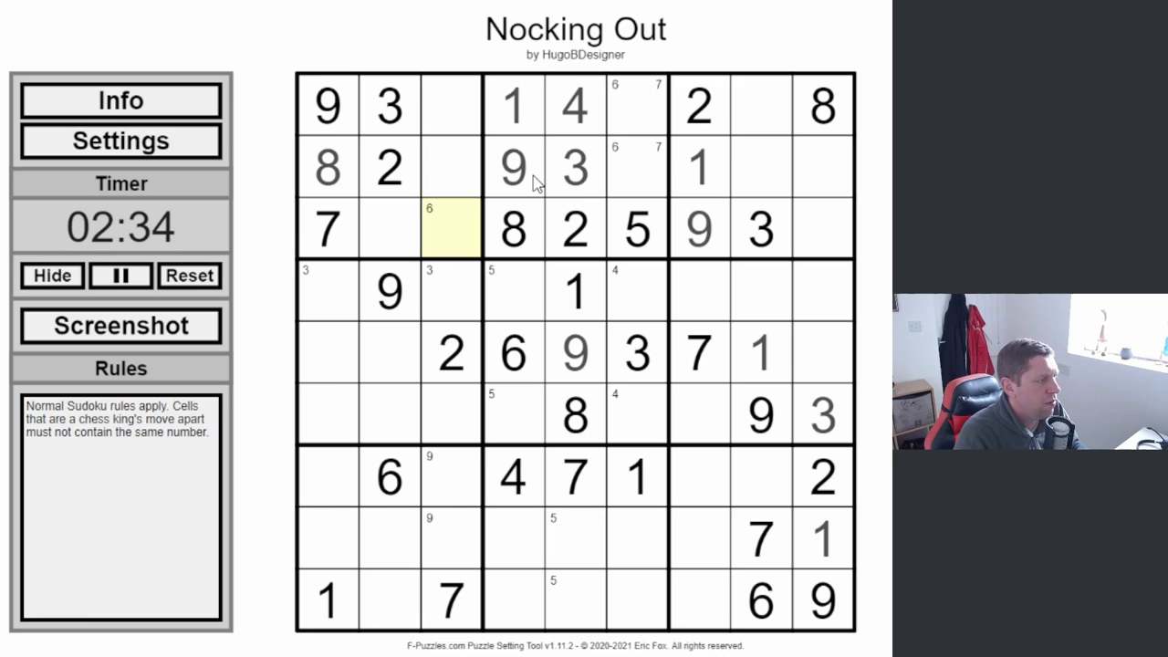
pyautogui.click(451, 352)
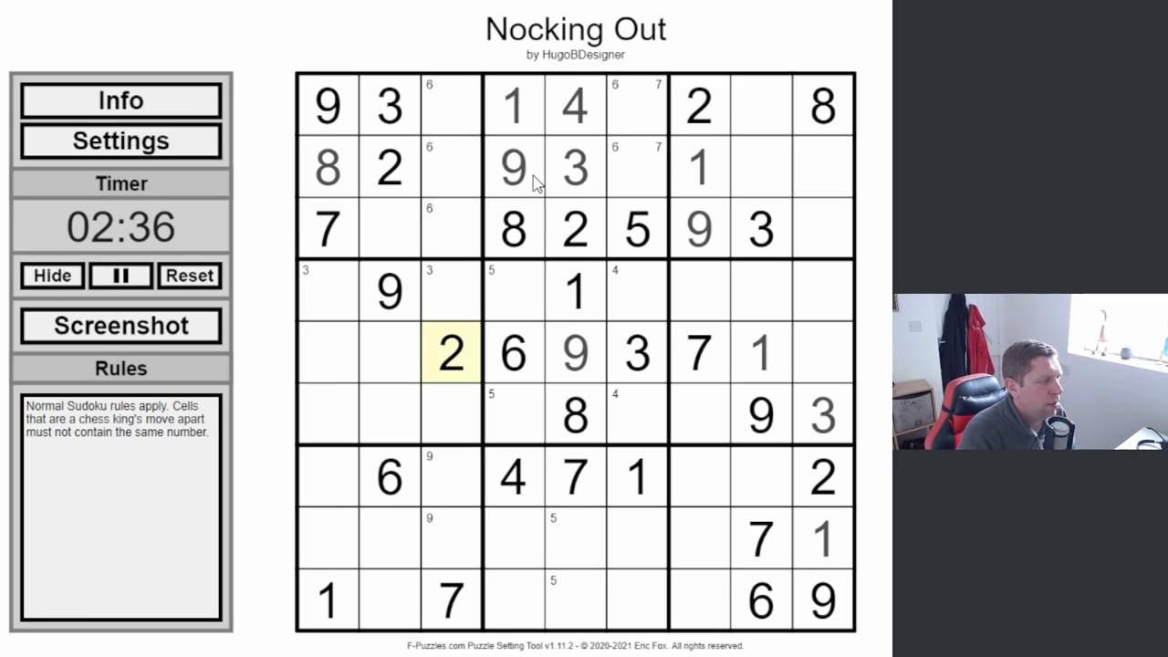
pyautogui.click(329, 292)
pyautogui.write('6')
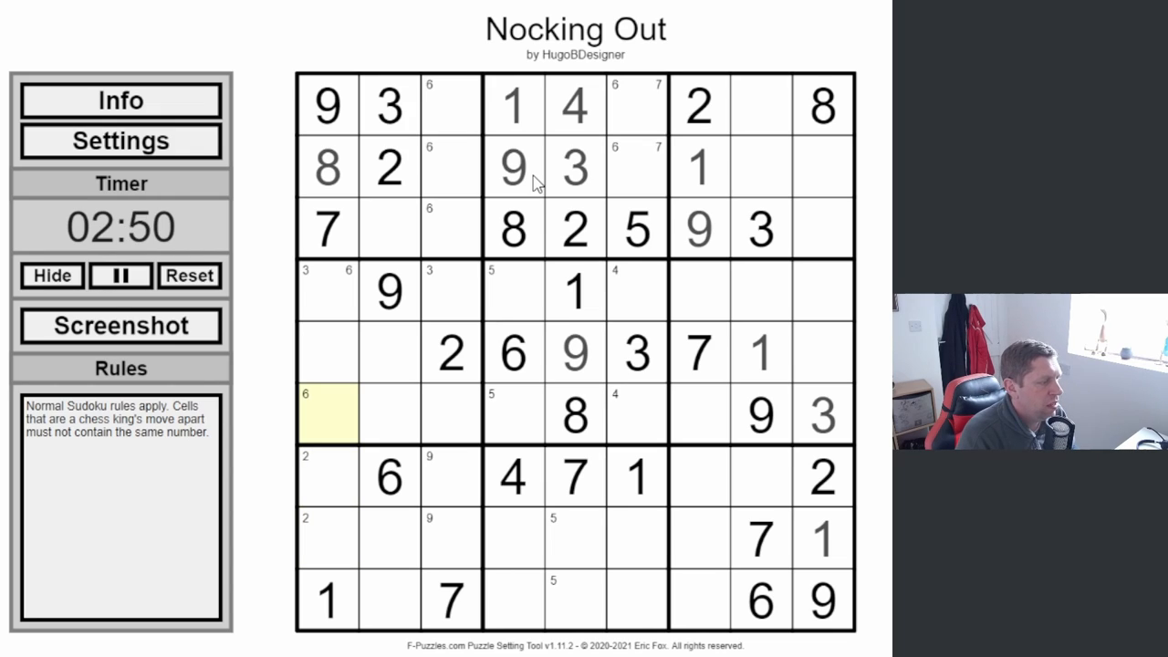
pyautogui.click(387, 538)
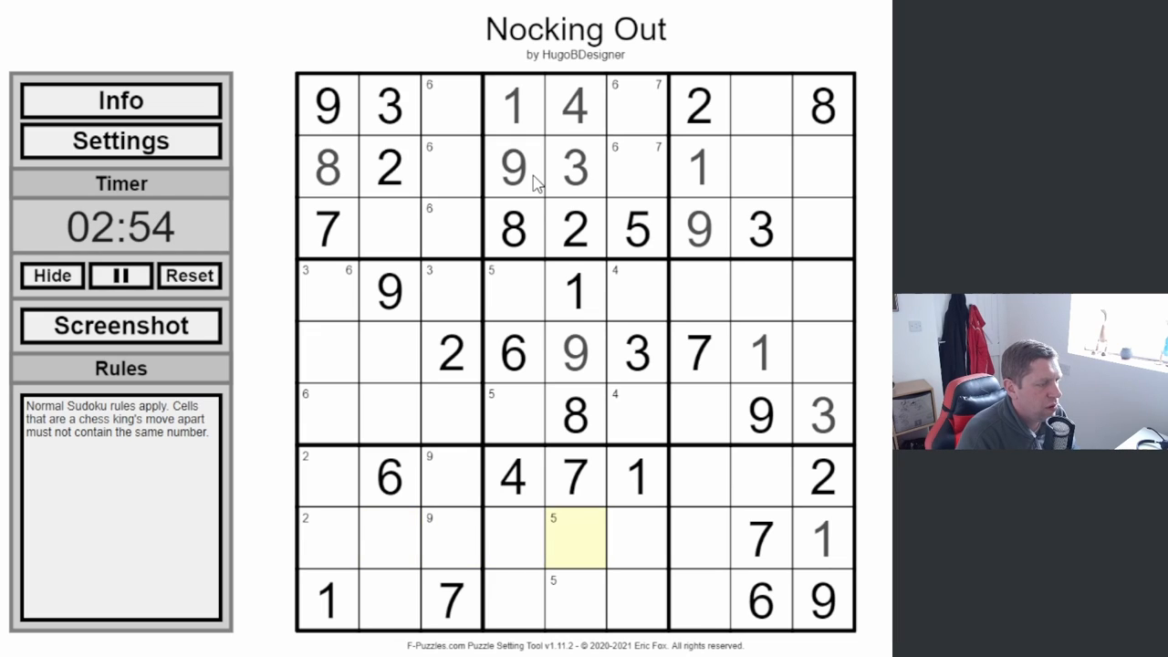
pyautogui.click(763, 168)
pyautogui.write('7')
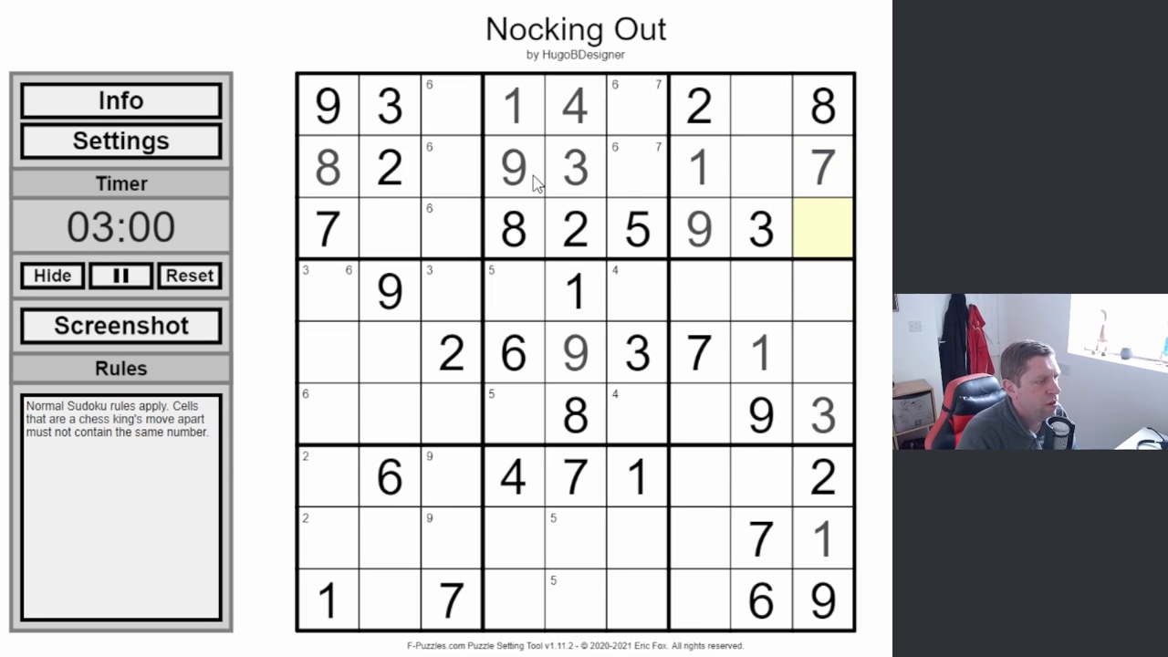
# Step: Note candidates 1, 4 and 6 across row 3 and place 3 and 6 down column 9
pyautogui.click(573, 228)
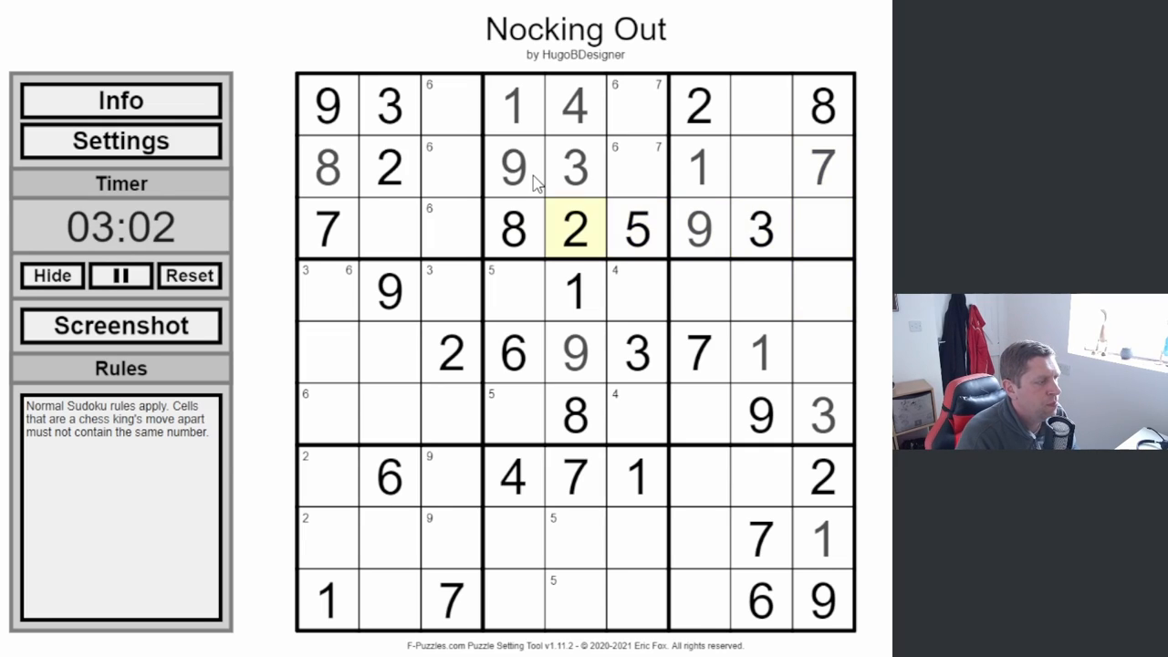
pyautogui.click(389, 228)
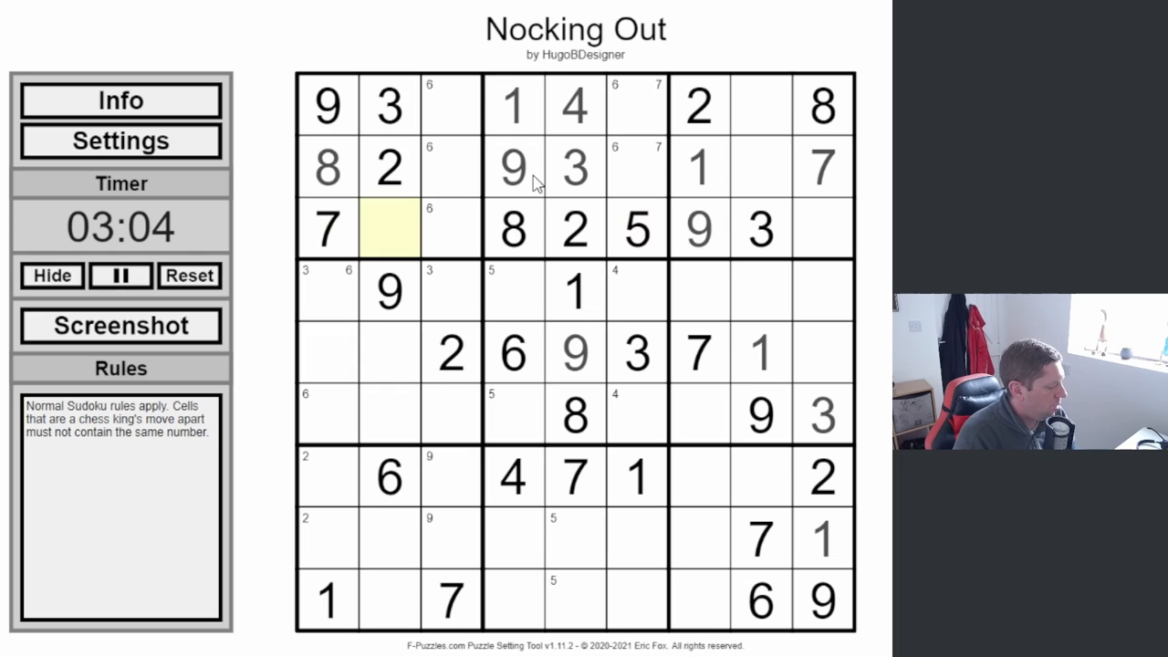
pyautogui.click(511, 228)
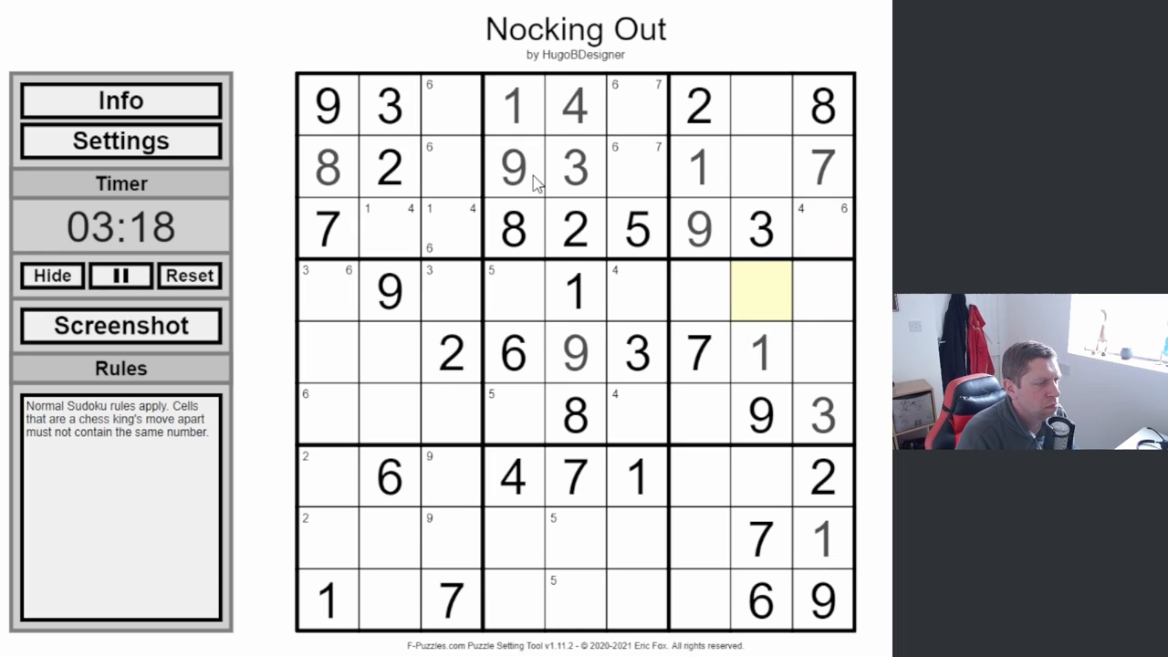
pyautogui.click(759, 230)
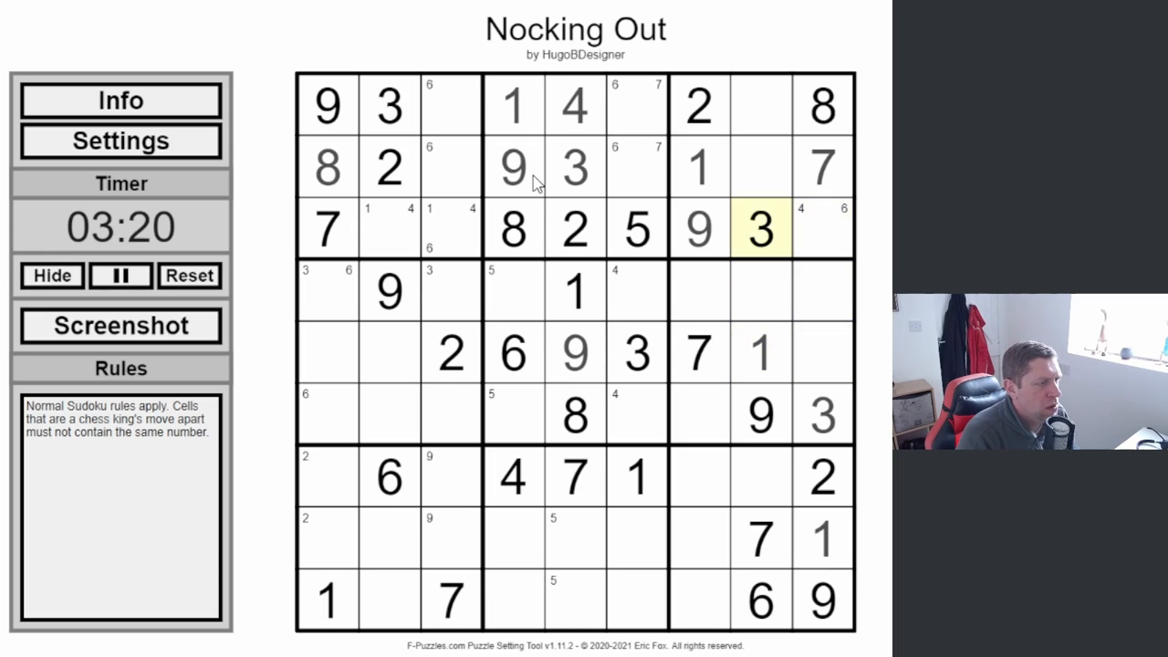
pyautogui.click(759, 104)
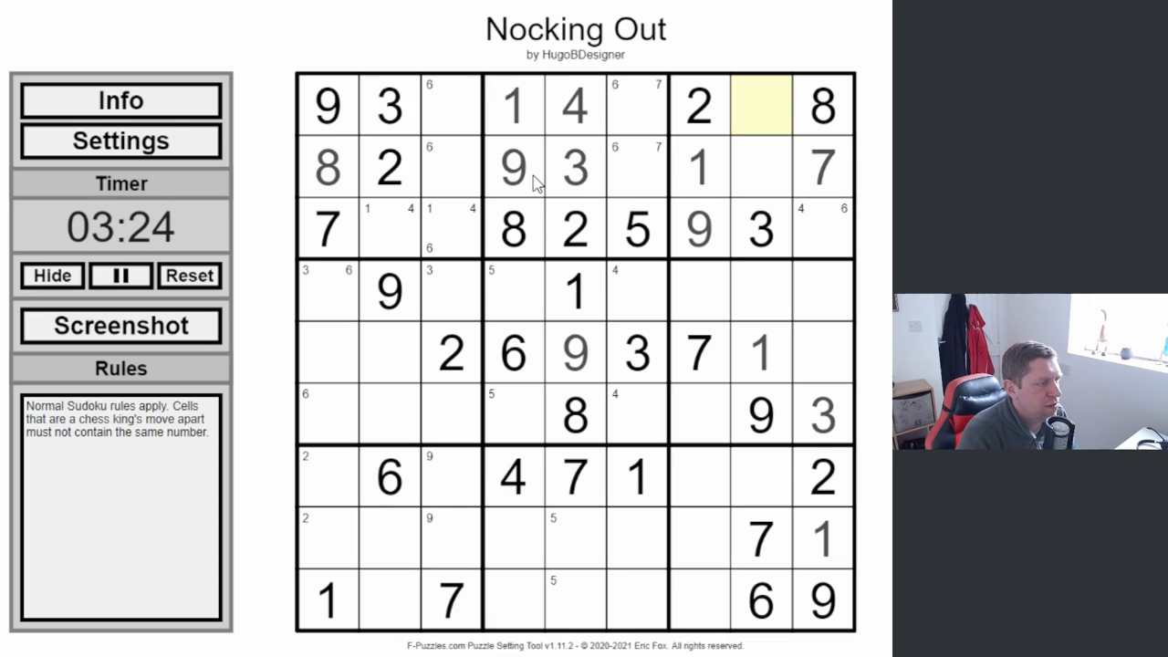
pyautogui.click(763, 168)
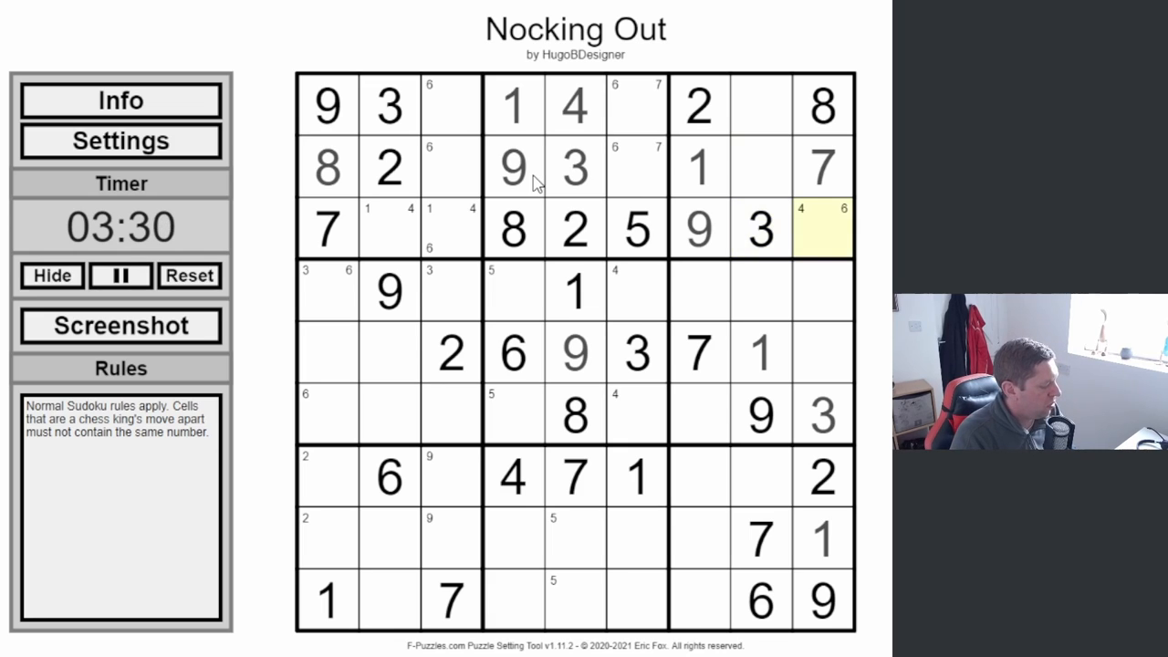
# Step: Fill 6 and 7 in column 6 of the top-middle box, and 6 and 5 atop column 3
pyautogui.click(513, 230)
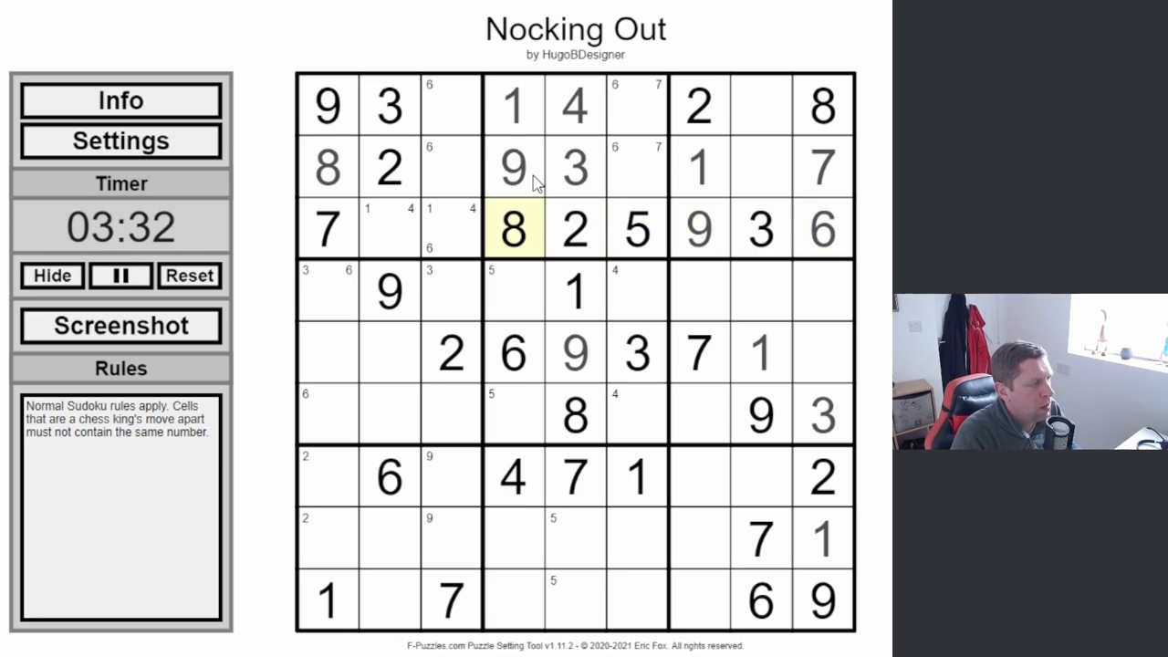
pyautogui.click(449, 228)
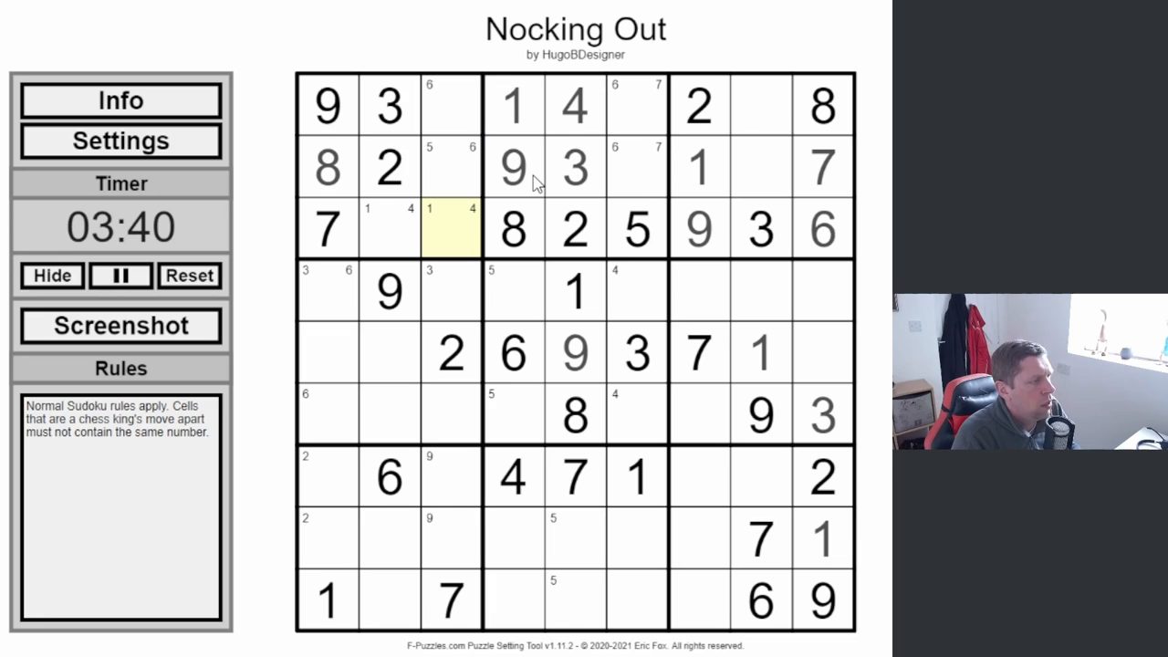
pyautogui.click(701, 106)
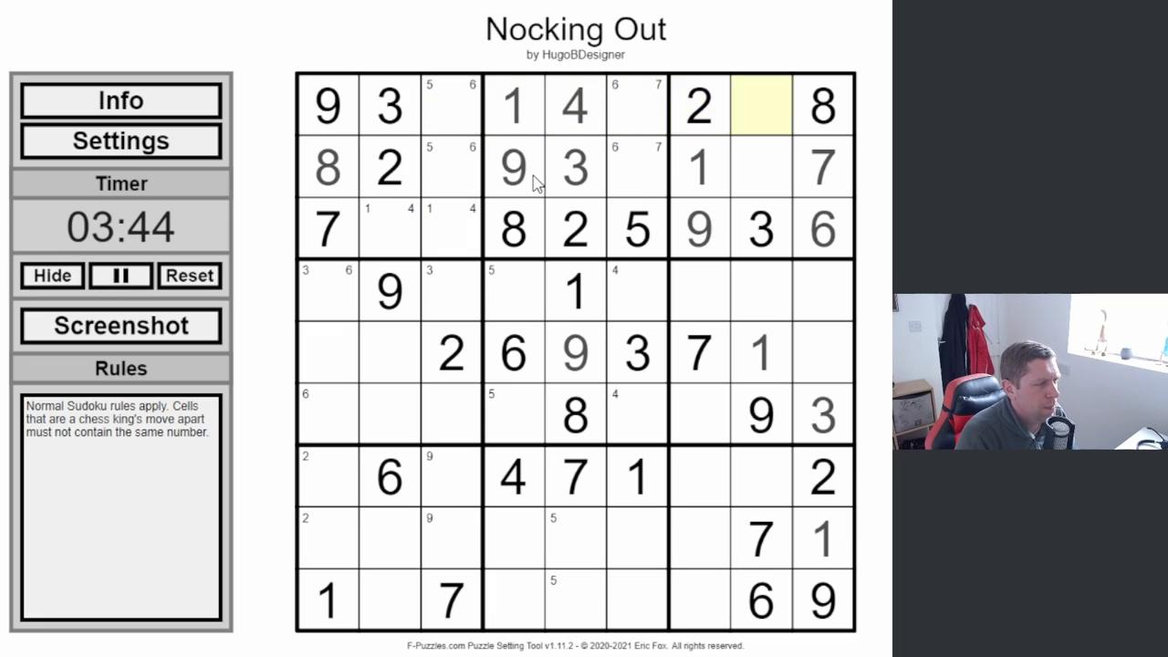
pyautogui.click(635, 167)
pyautogui.write('6')
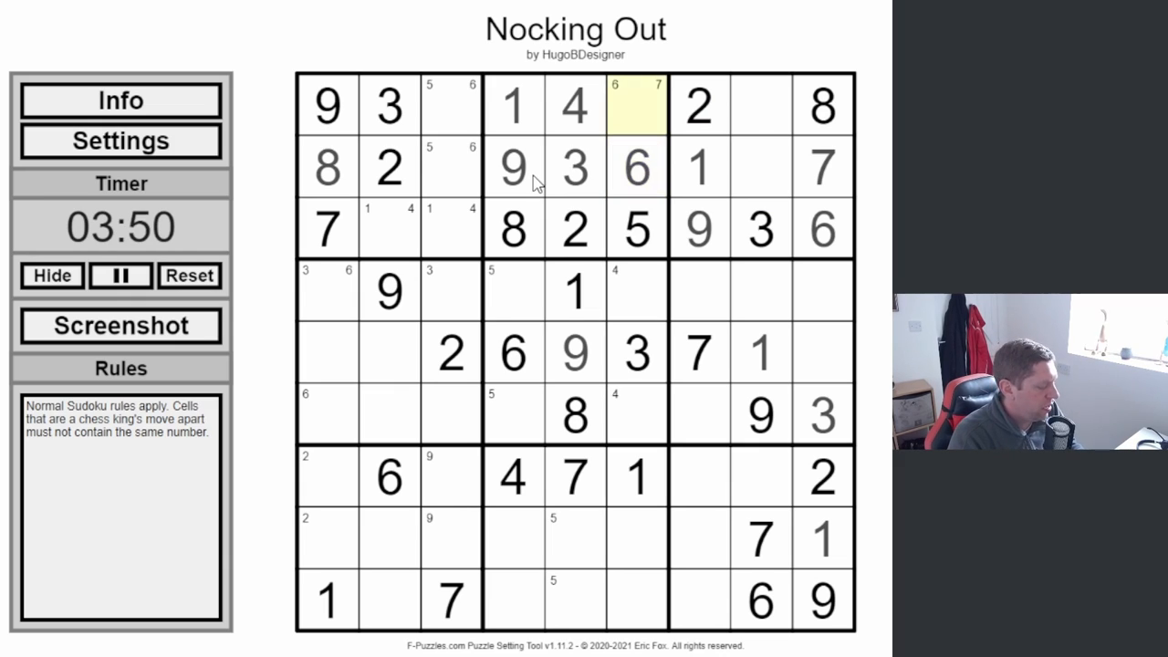
pyautogui.write('7')
pyautogui.click(451, 166)
pyautogui.write('5')
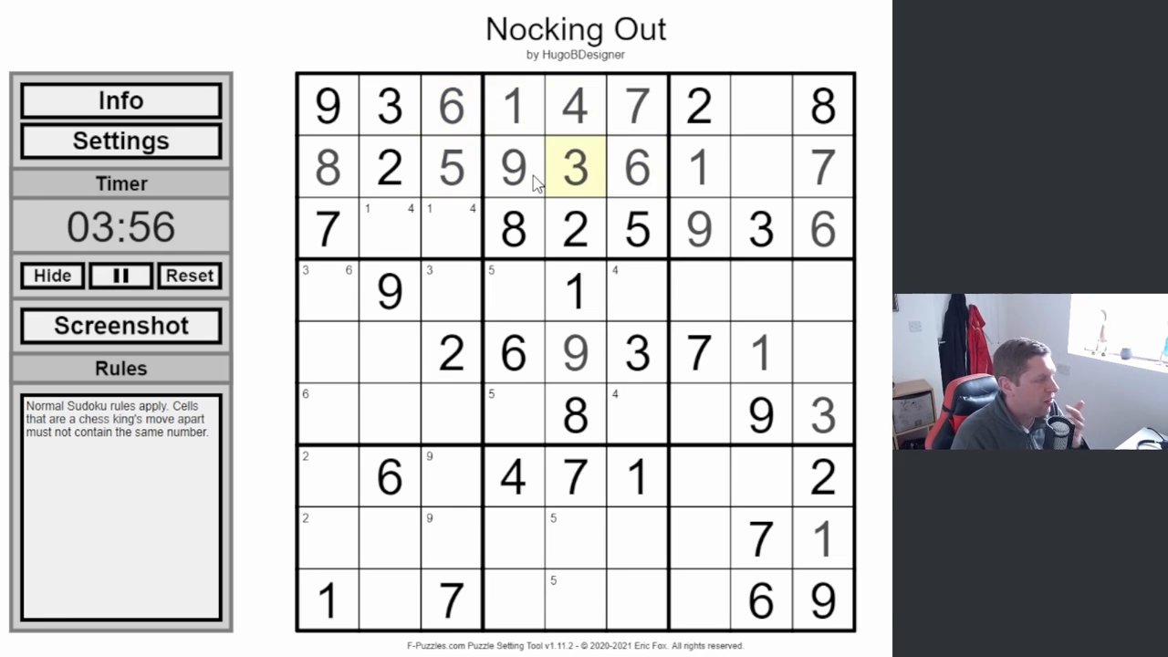
# Step: Enter 4 and 5 in the top-right box and 8s in row 4 column 7 and row 7 column 8
pyautogui.click(575, 290)
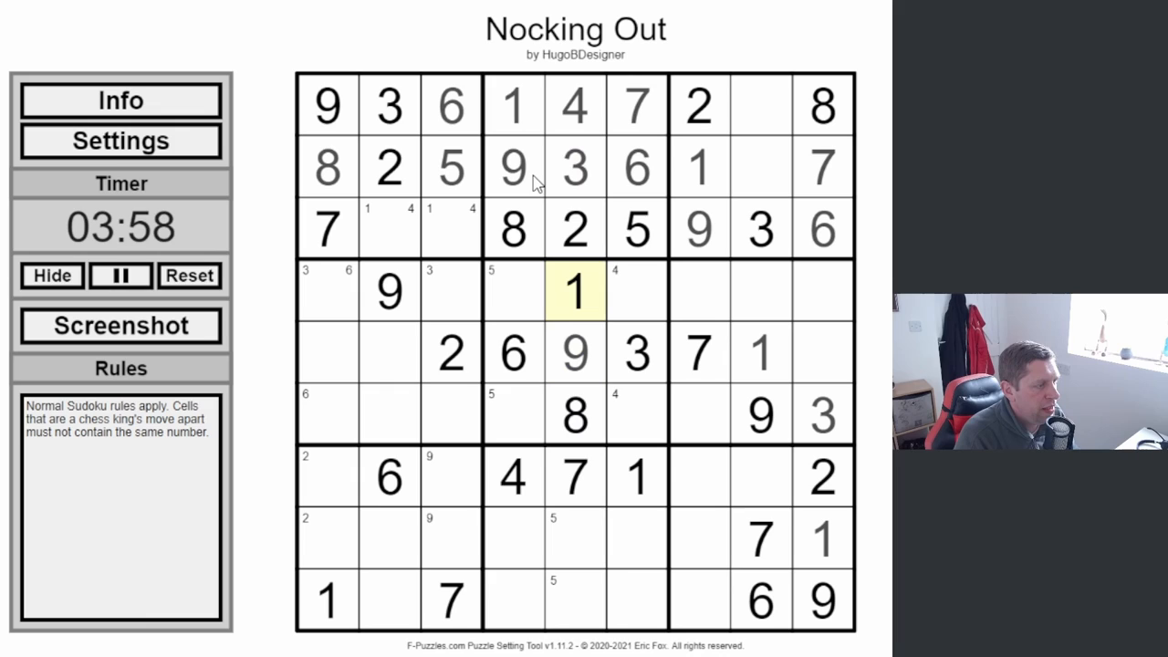
pyautogui.click(763, 168)
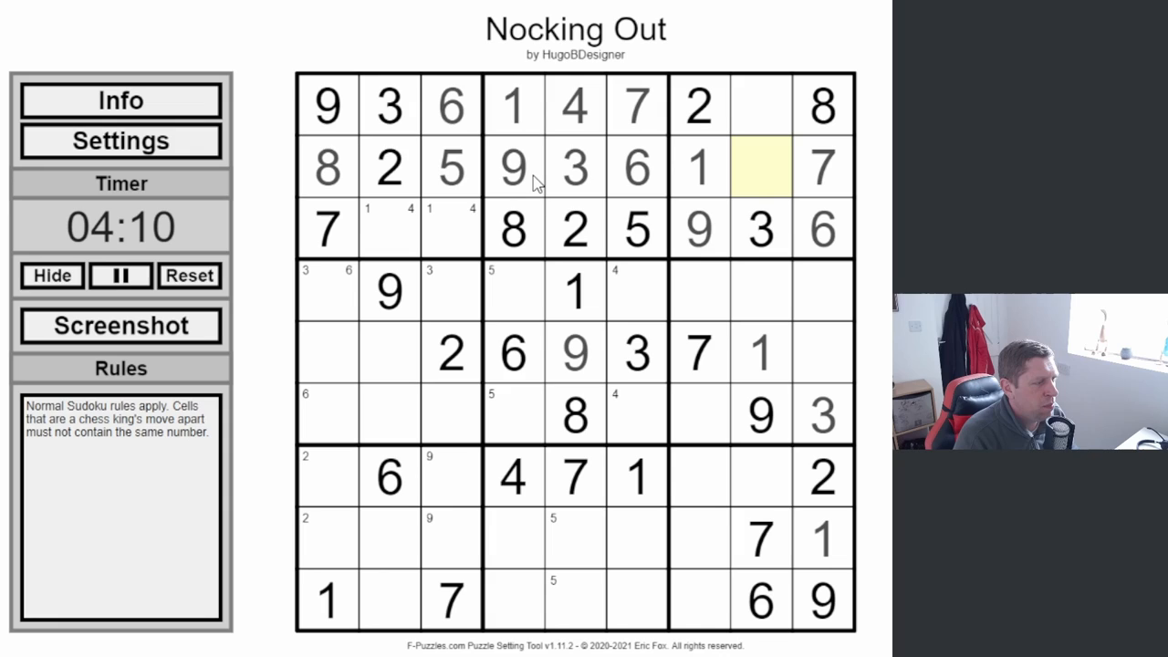
pyautogui.write('4')
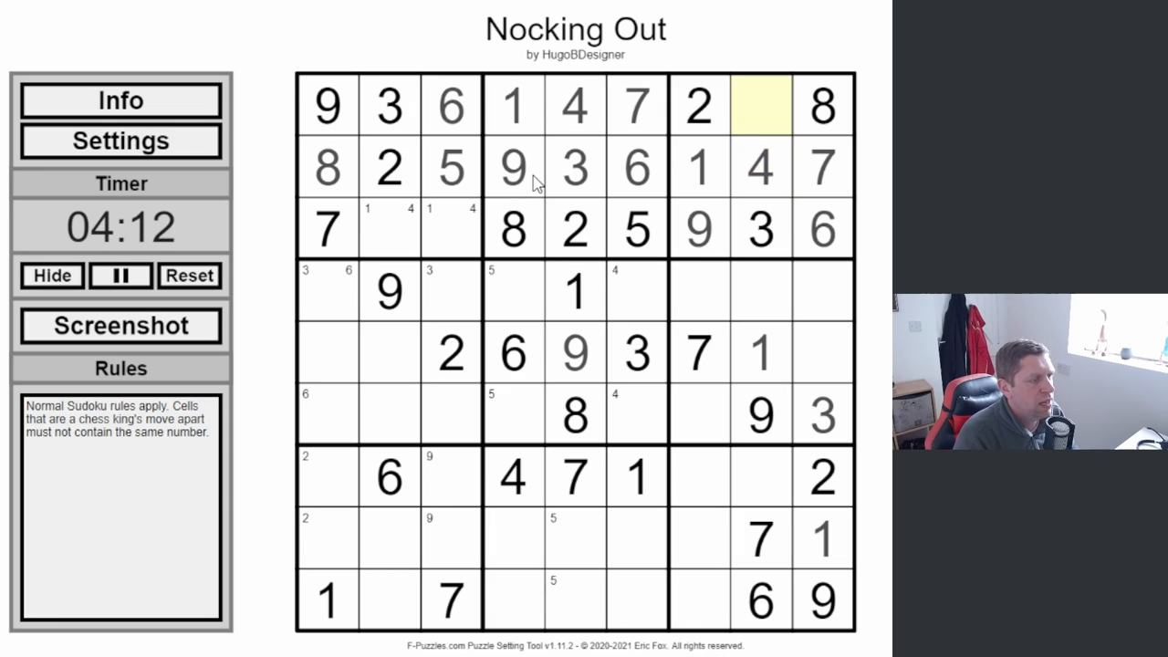
pyautogui.write('5')
pyautogui.click(823, 353)
pyautogui.write('4 5')
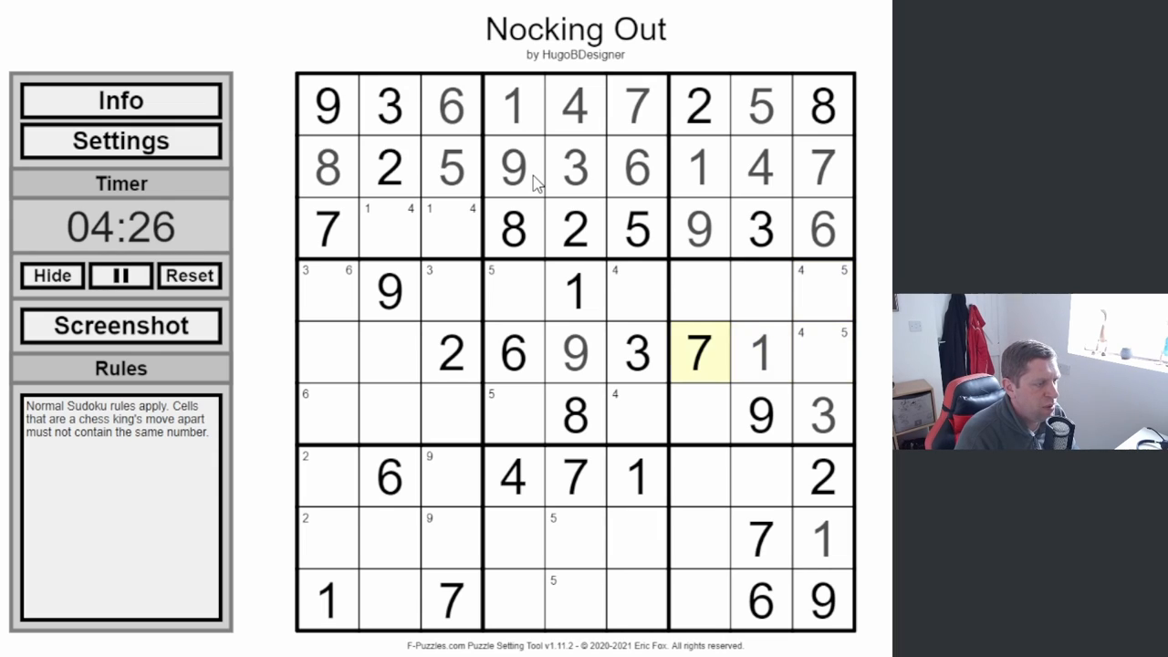
pyautogui.click(699, 476)
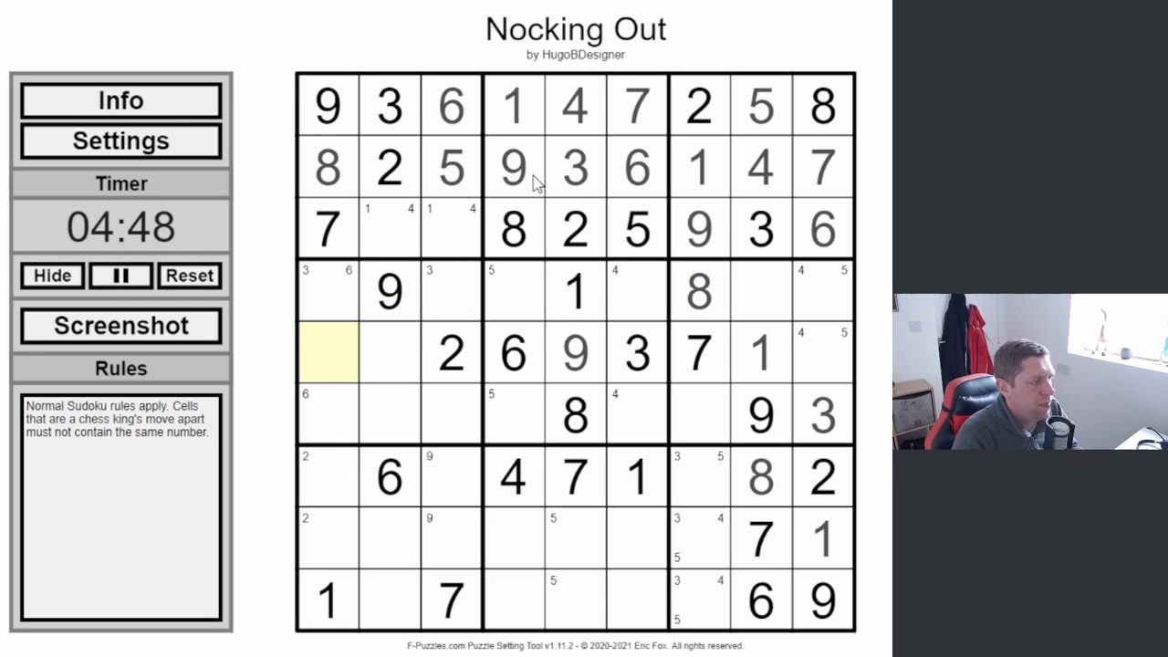
pyautogui.write('8')
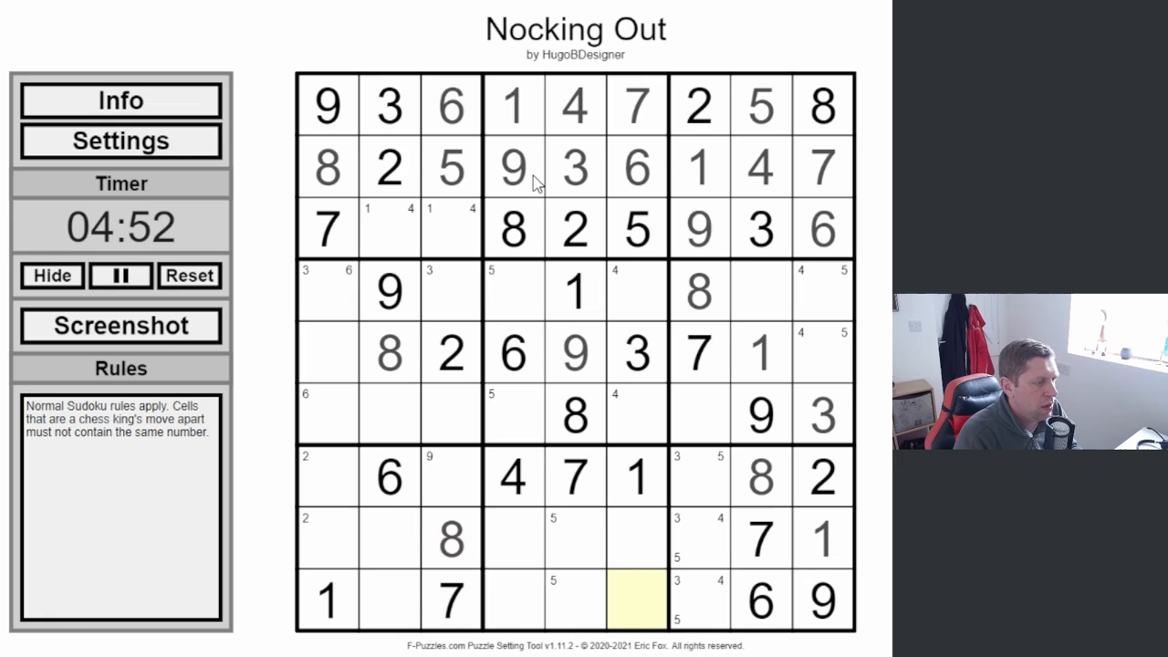
# Step: Fill deduced 8s, 6s, 9s, a 5 and a 7 into the left, centre and lower boxes, noting 2/3 in column 4
pyautogui.click(701, 412)
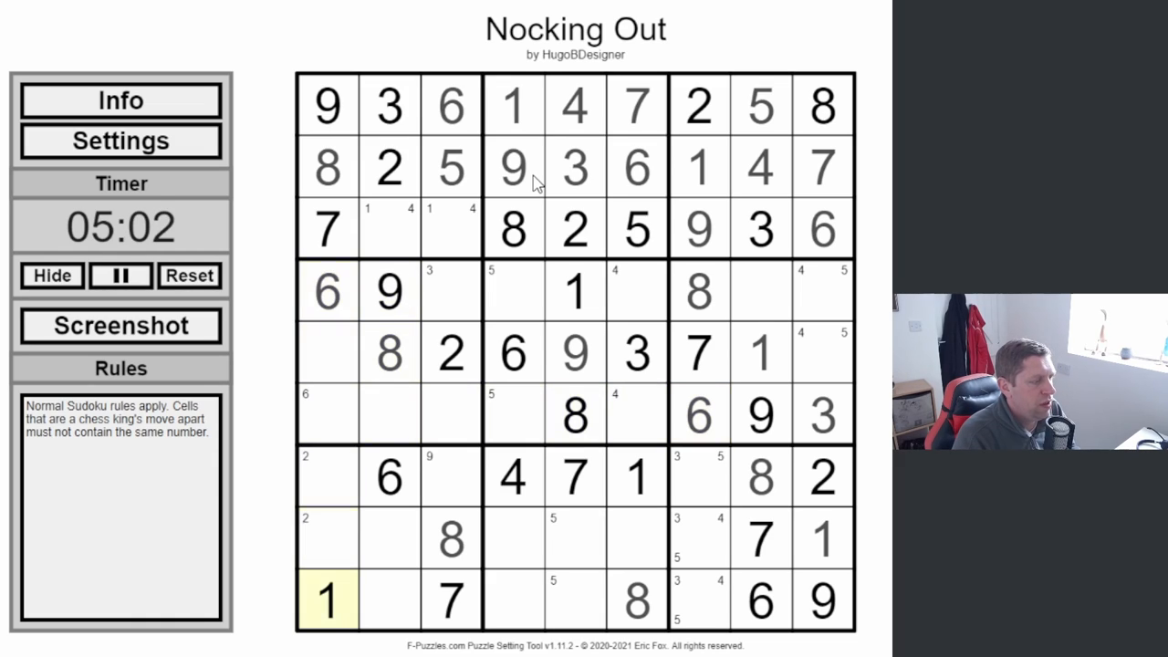
pyautogui.click(573, 538)
pyautogui.write('6')
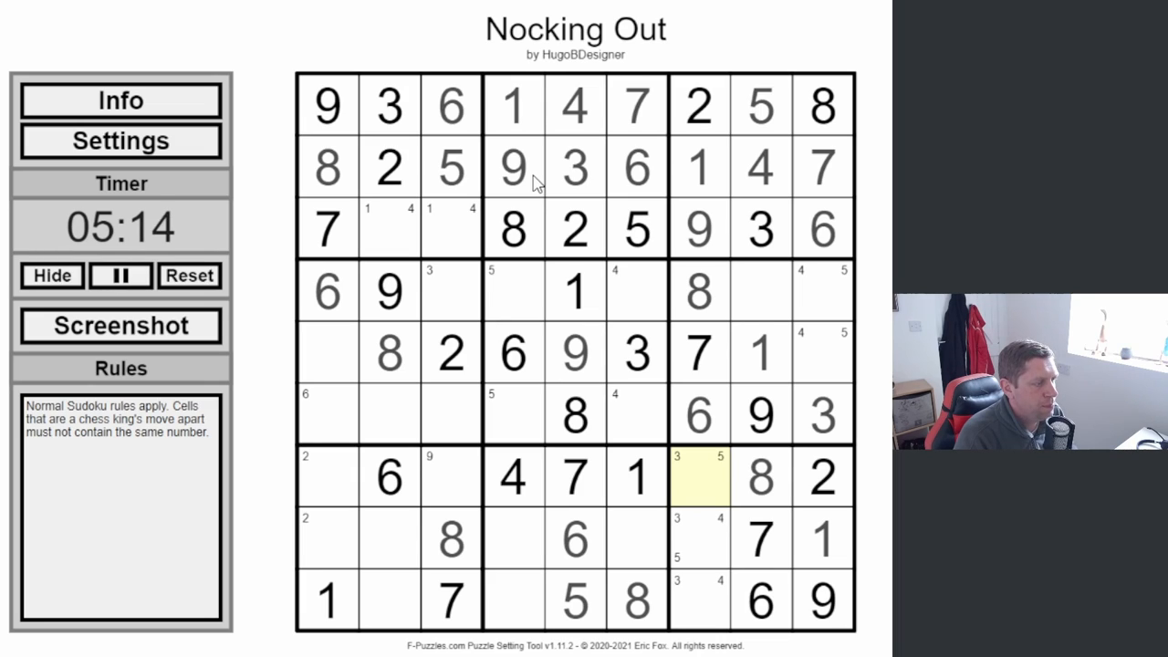
pyautogui.click(575, 476)
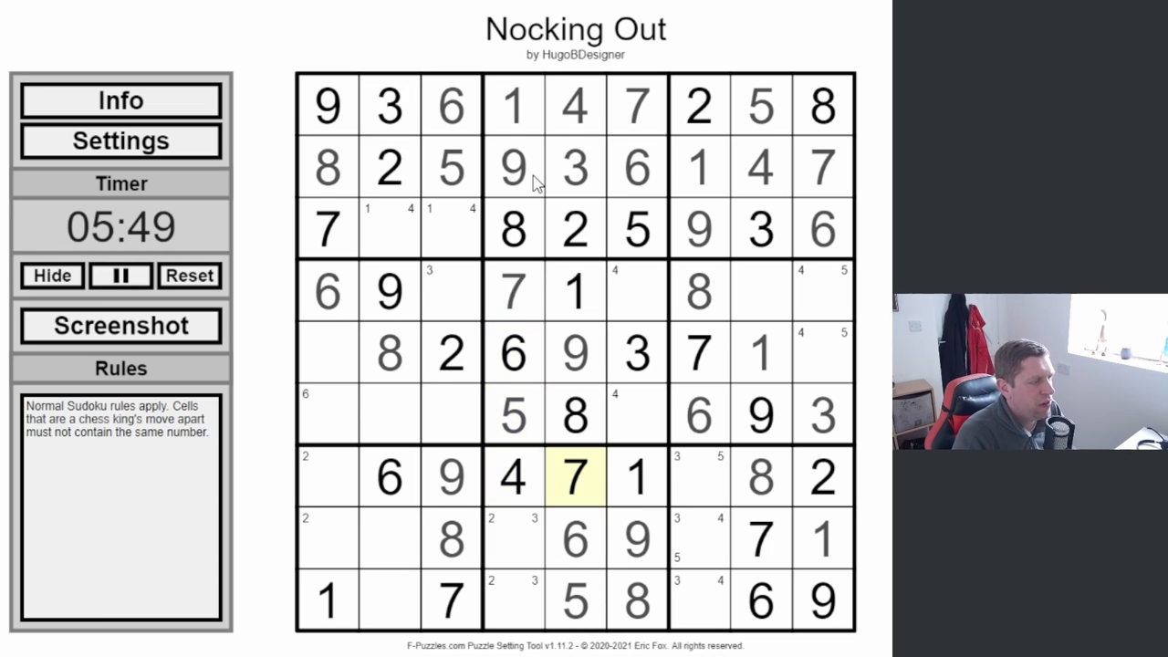
# Step: Finish the centre box with 4 and 2 down its right column
pyautogui.click(637, 412)
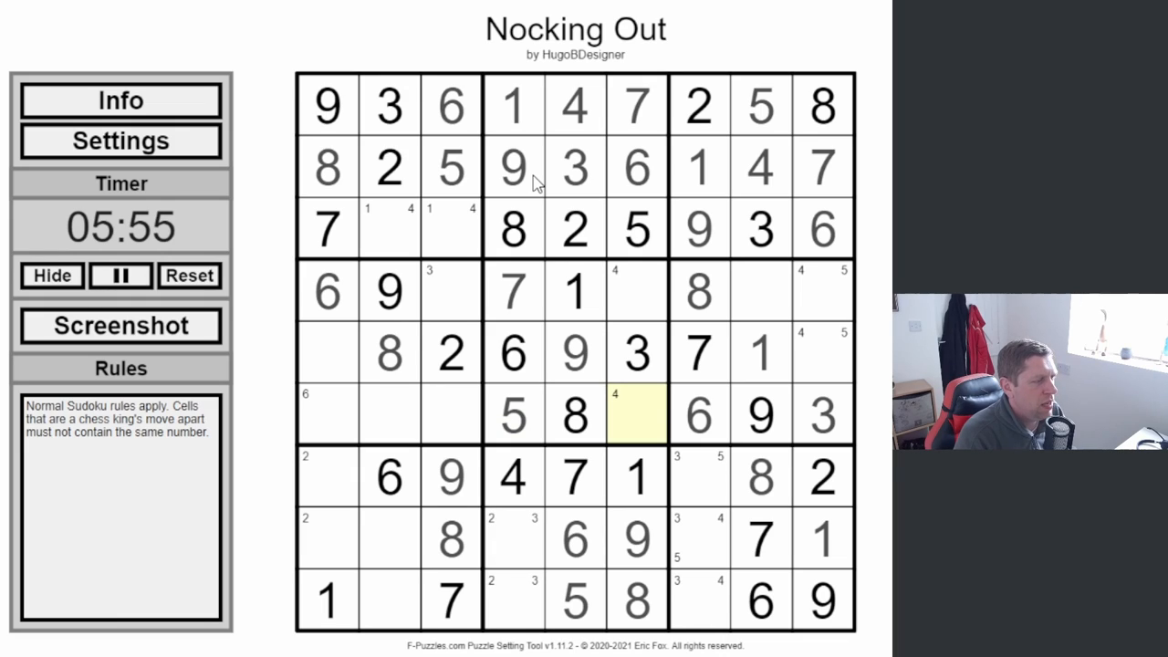
pyautogui.click(637, 229)
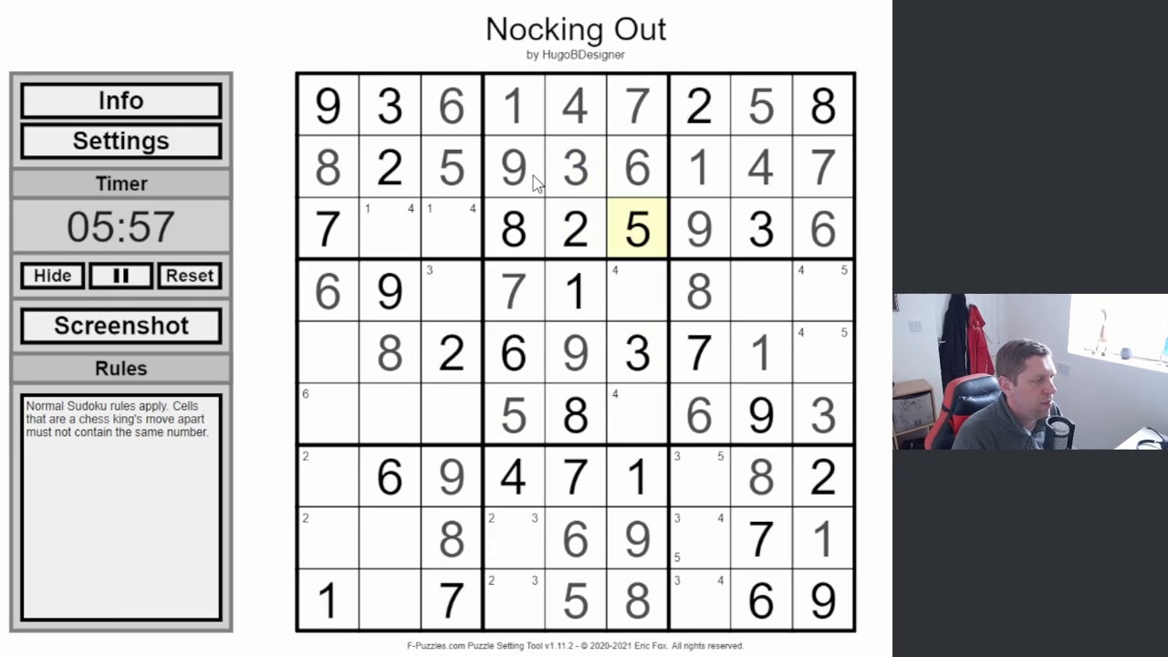
pyautogui.click(635, 414)
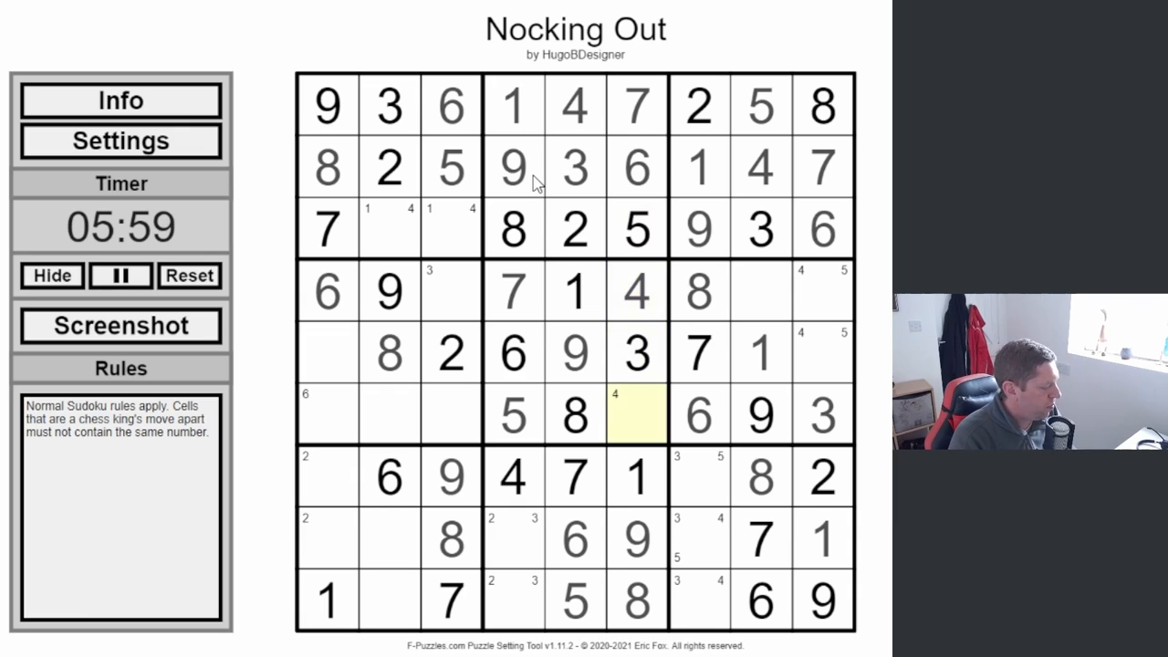
pyautogui.write('2')
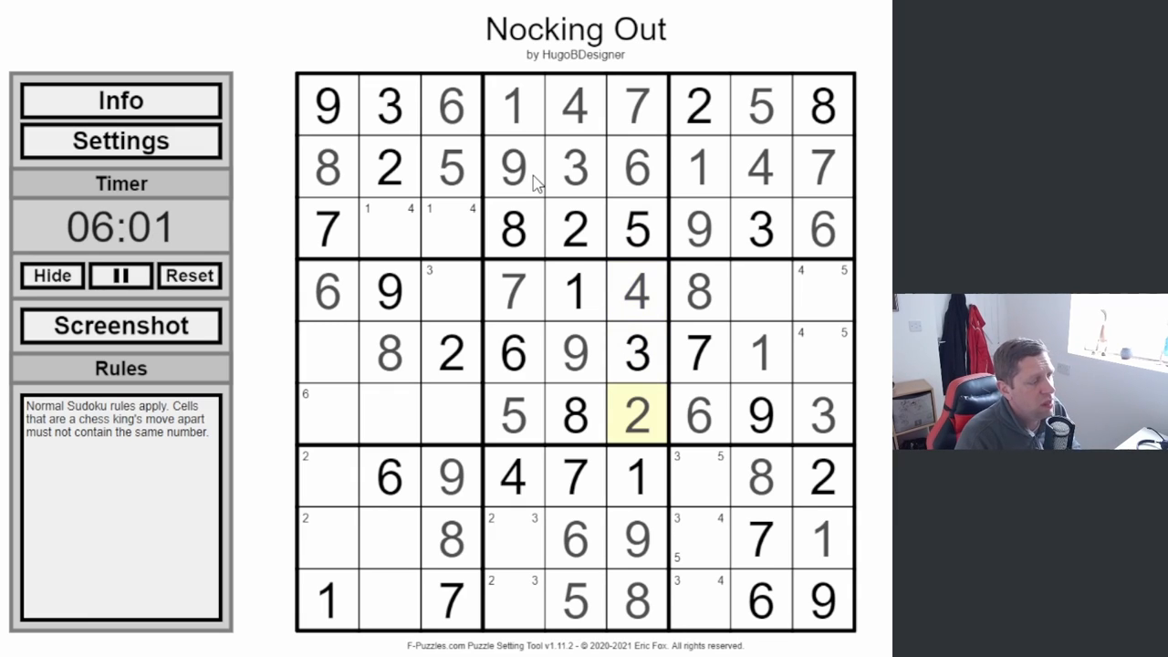
pyautogui.click(513, 538)
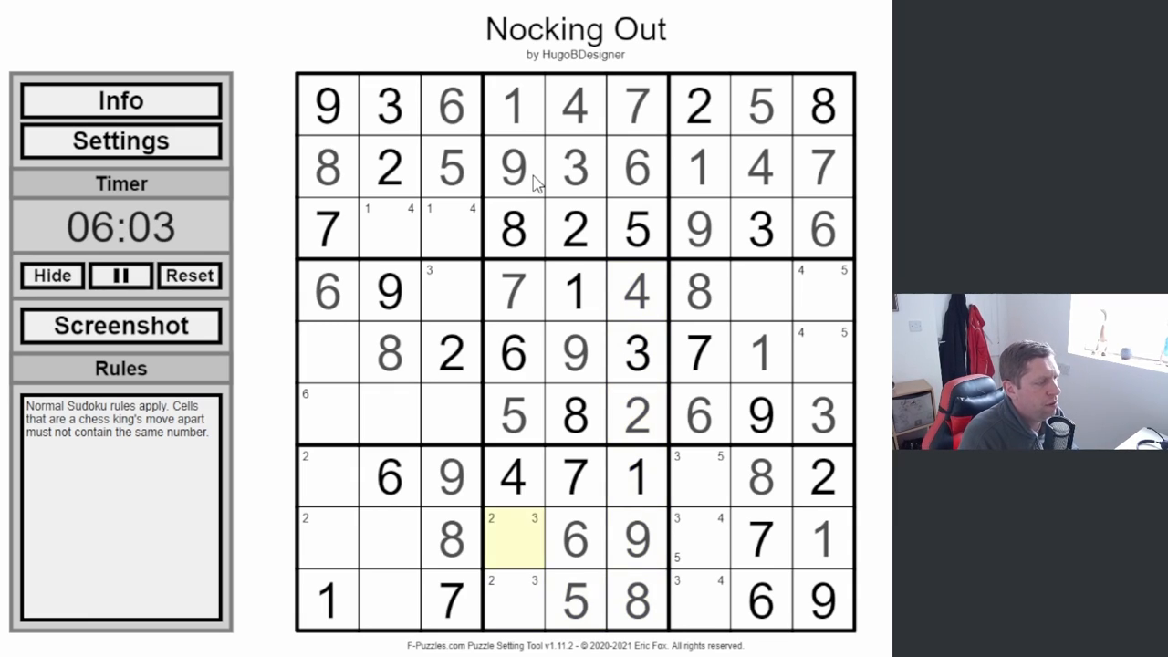
# Step: Fill the remaining empty cells of rows 7 to 9
pyautogui.click(637, 600)
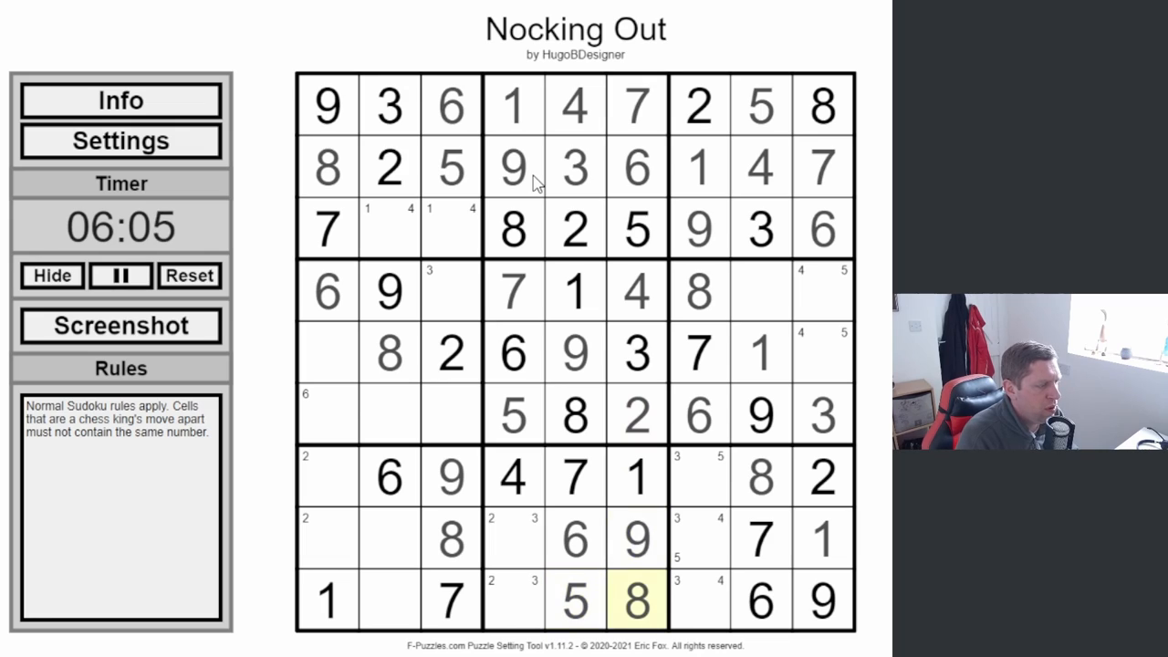
pyautogui.click(388, 600)
pyautogui.write('4')
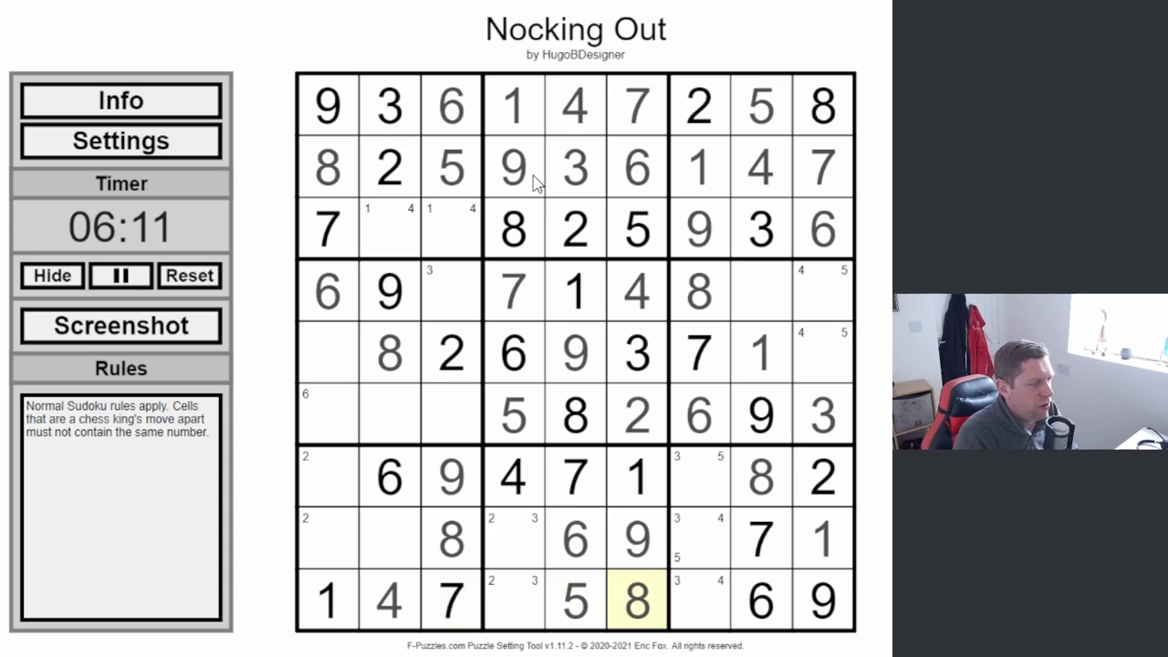
pyautogui.click(513, 600)
pyautogui.write('2')
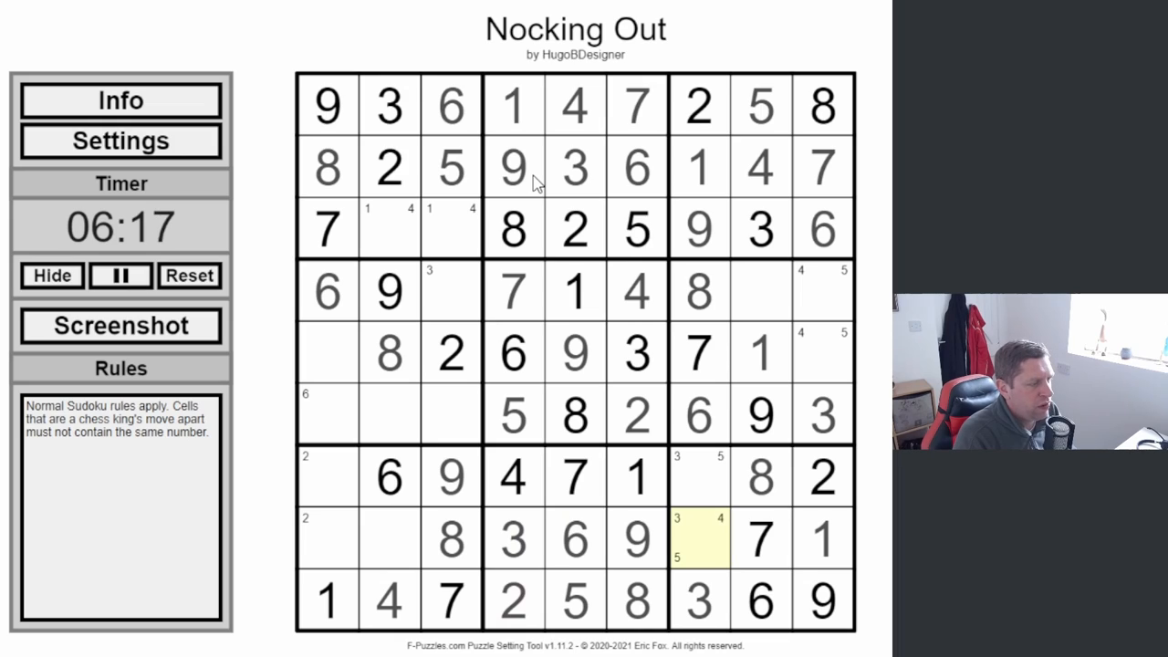
pyautogui.click(699, 477)
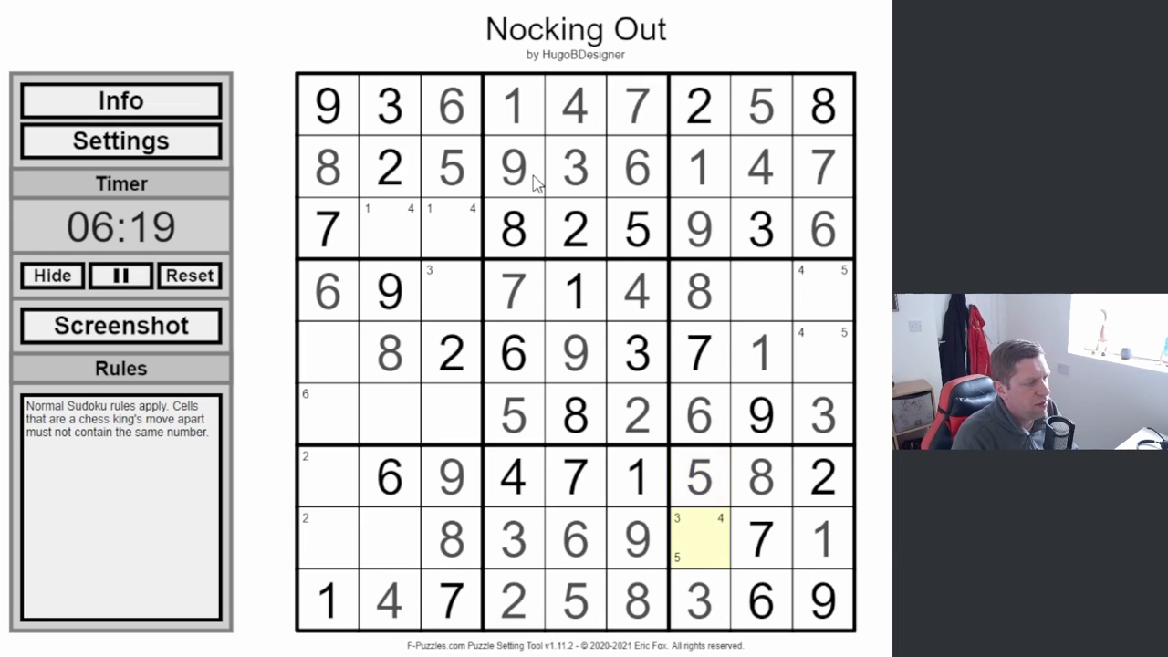
pyautogui.click(821, 476)
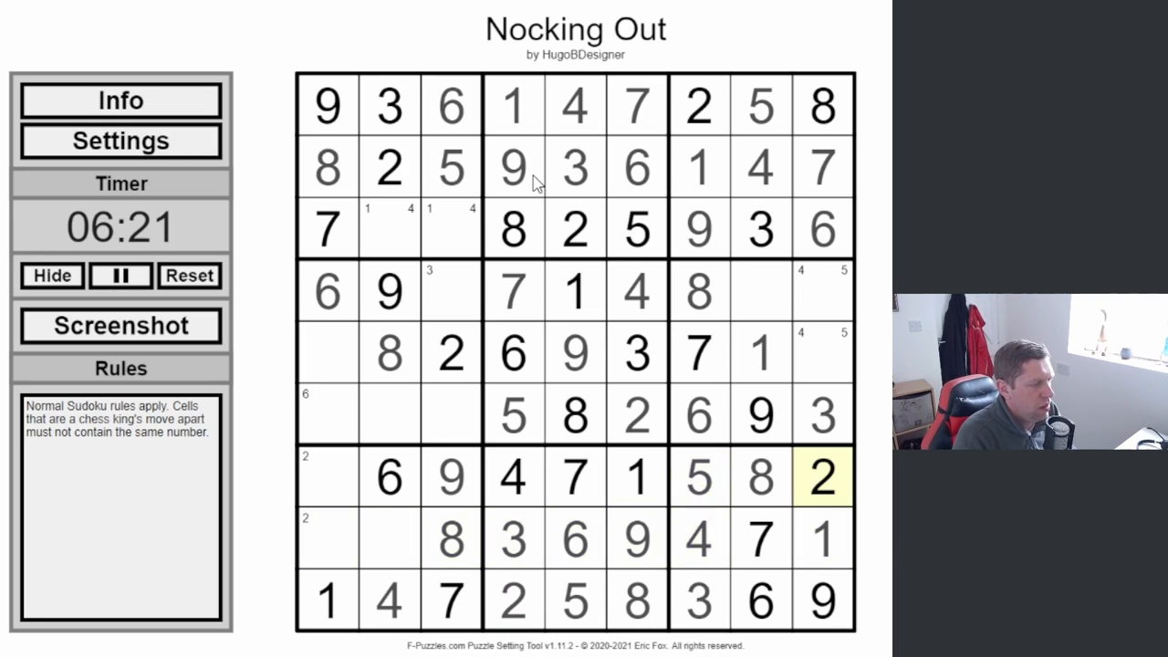
pyautogui.click(327, 538)
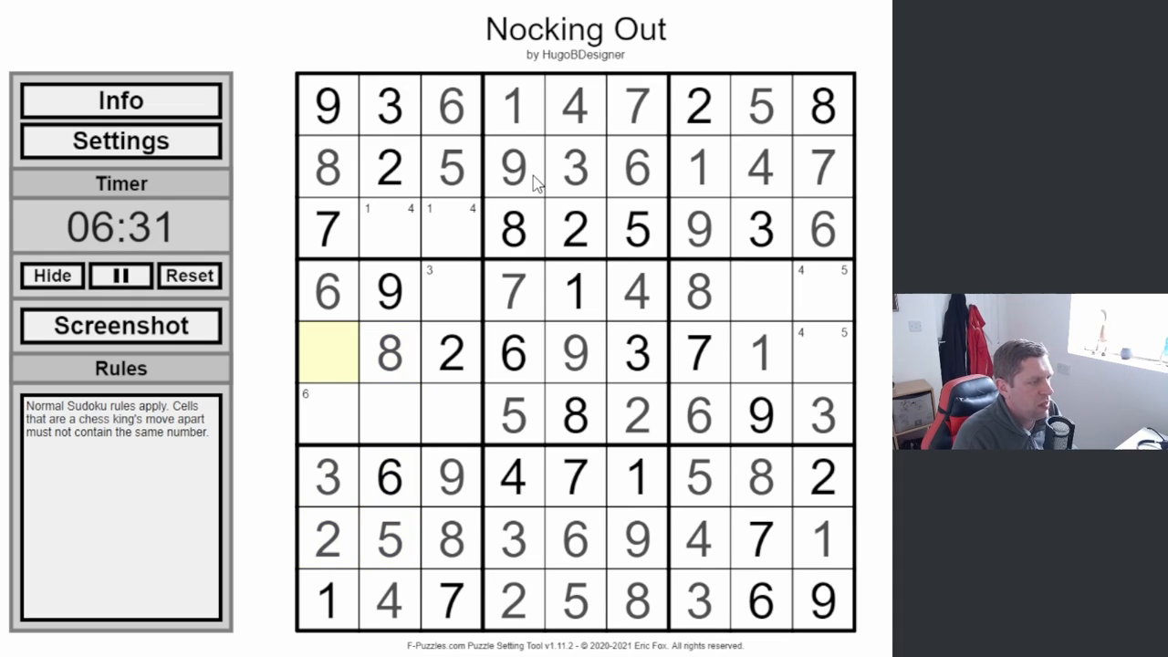
# Step: Place 5 and 4 in column 1 and the final 2 in row 4 column 8, stopping the timer at 07:09
pyautogui.write('5')
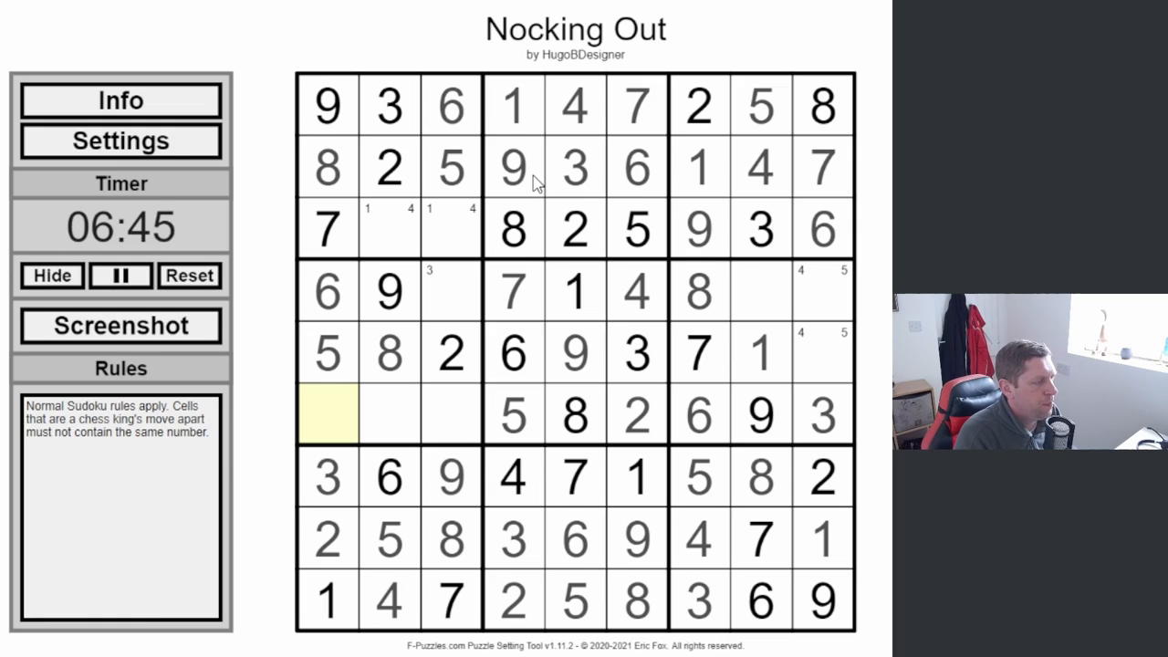
pyautogui.write('4')
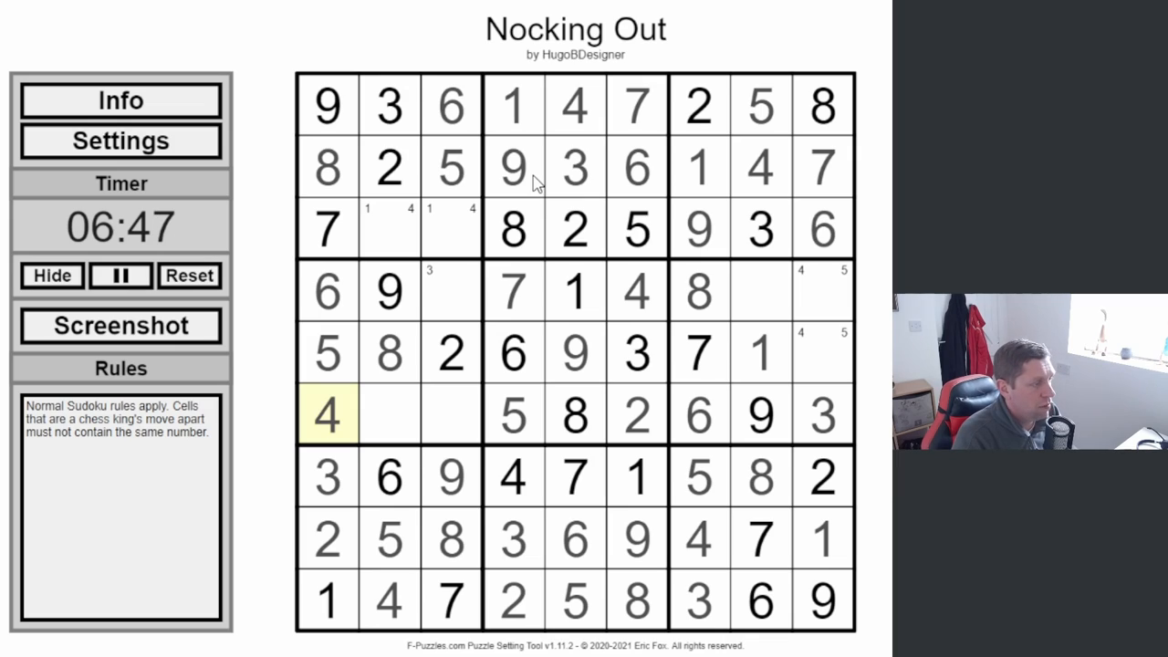
pyautogui.click(448, 414)
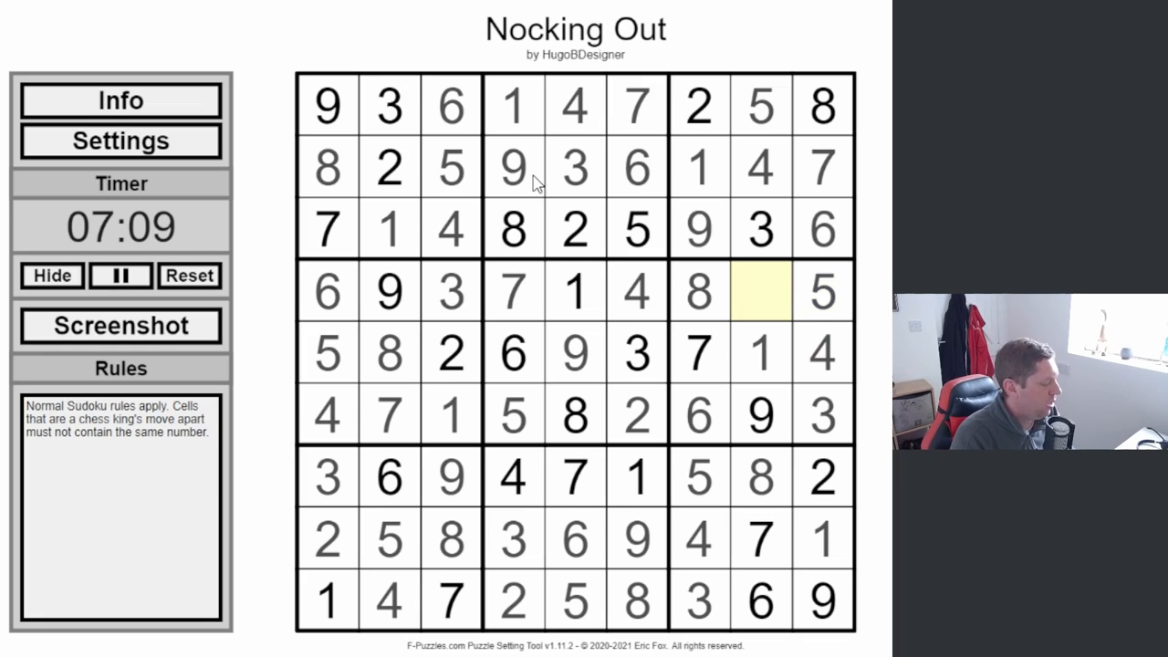
pyautogui.write('2')
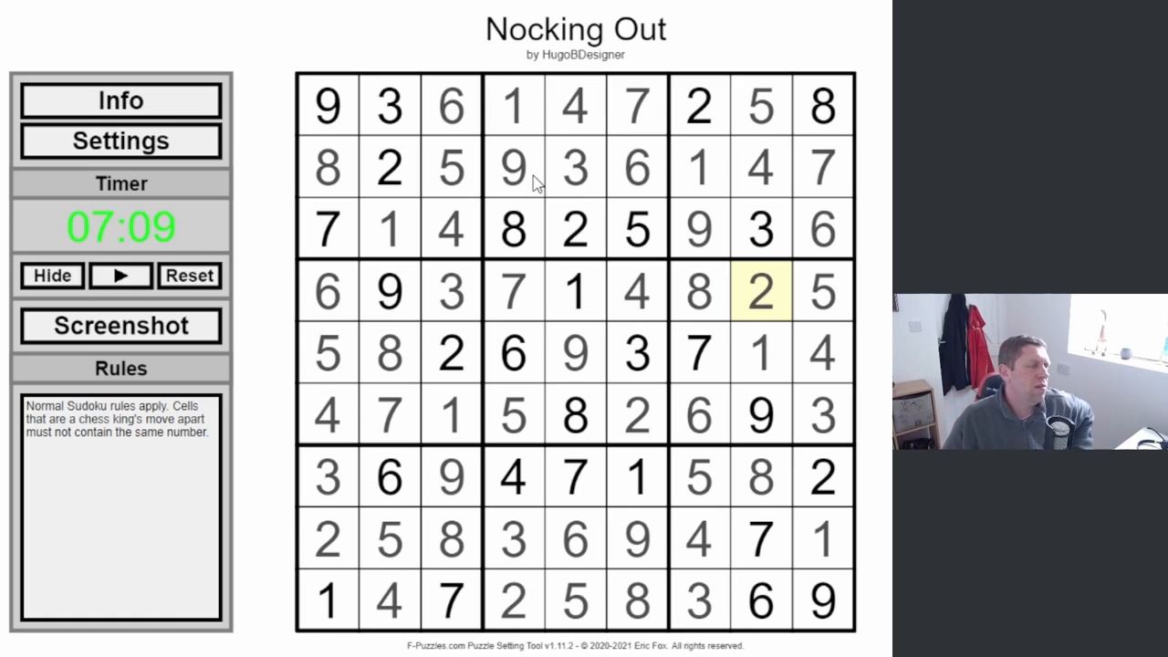